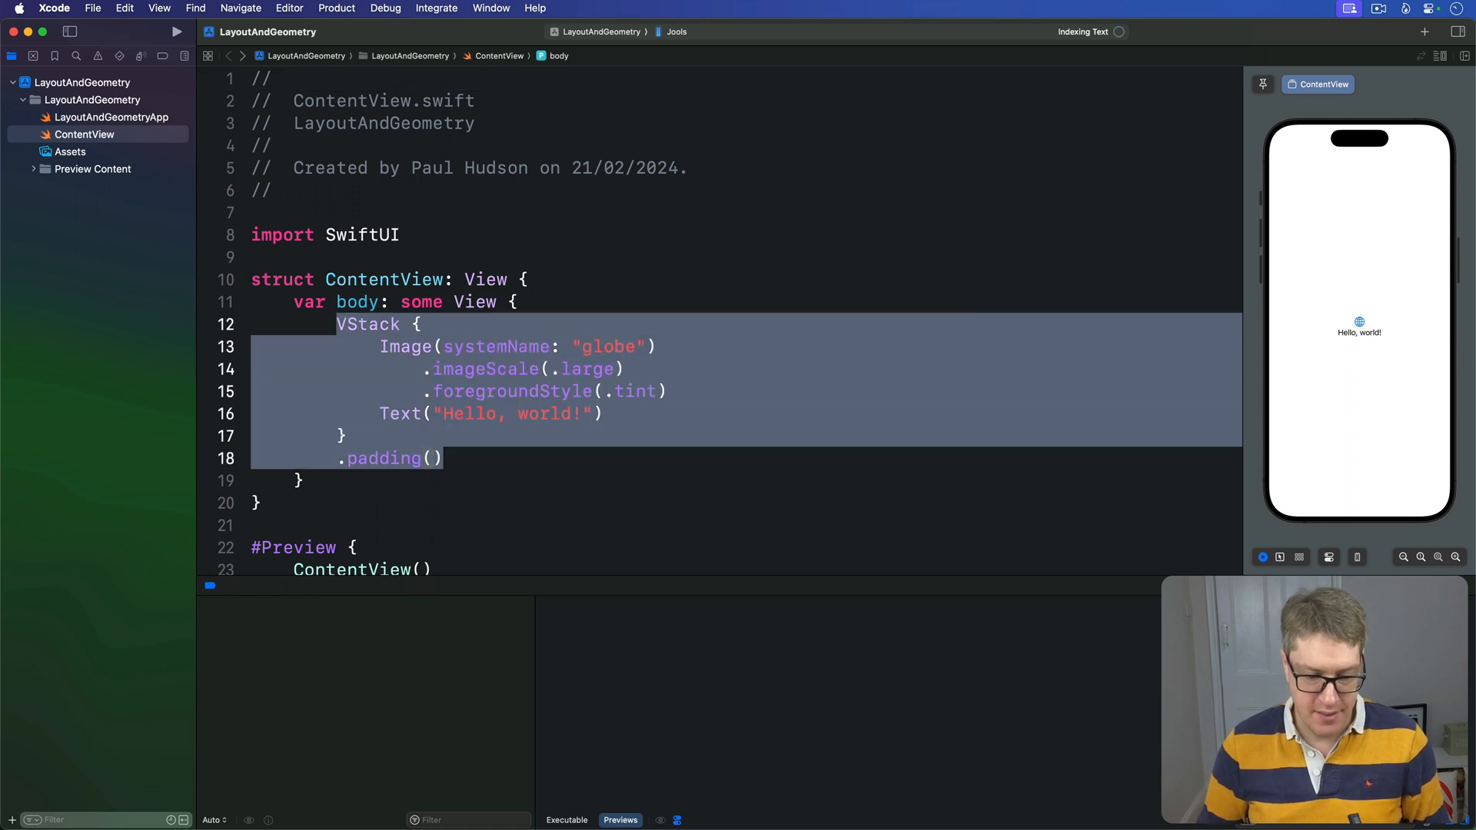
- Write a Text in a .frame(width: 300, height: 300, alignment: .topLeading), then swap it for an HStack with Text("Live")
text(Text("Li")
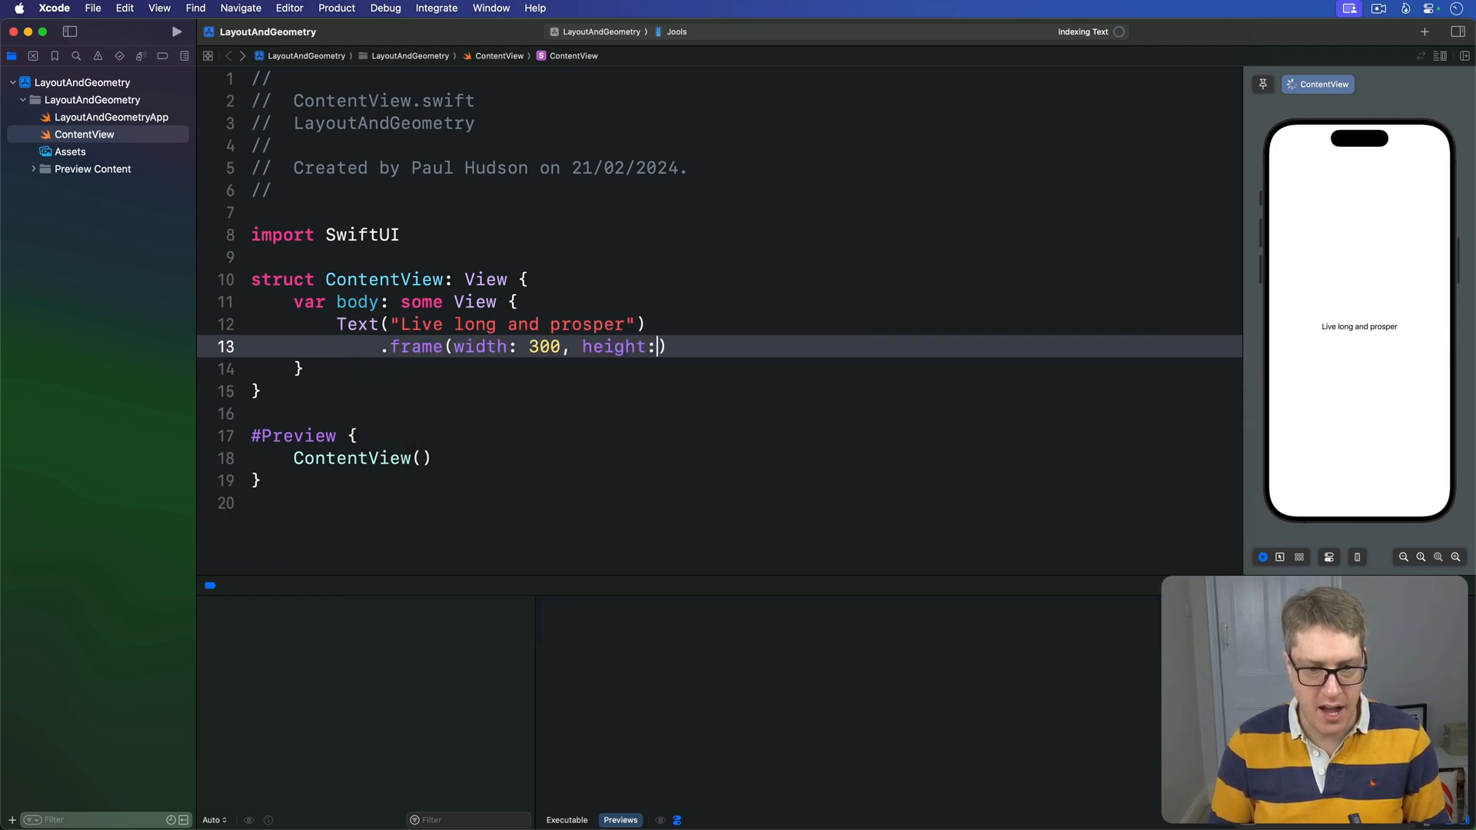
text(300)
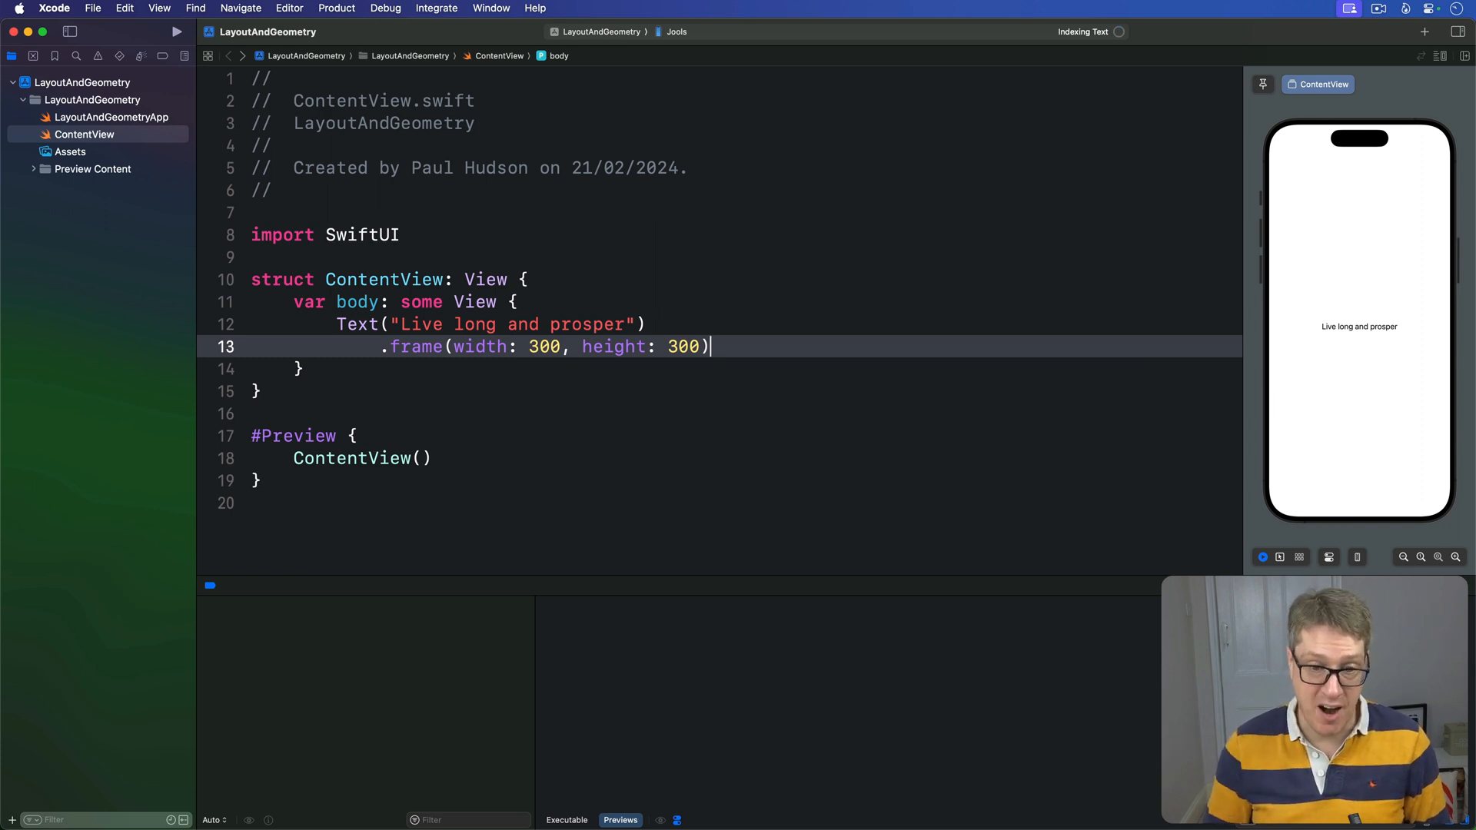
key(Left)
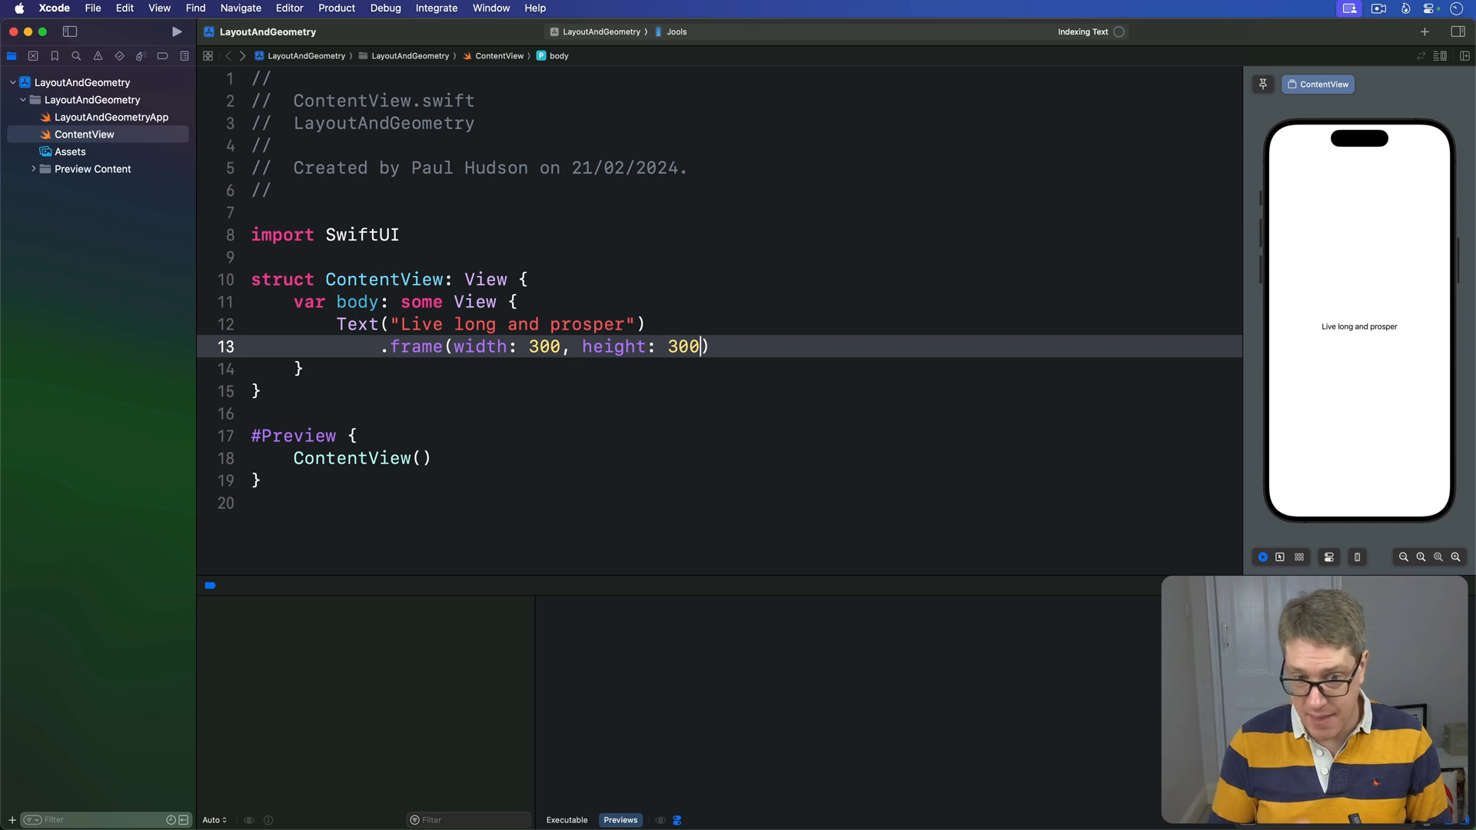
text(, alignment: .topLeading)
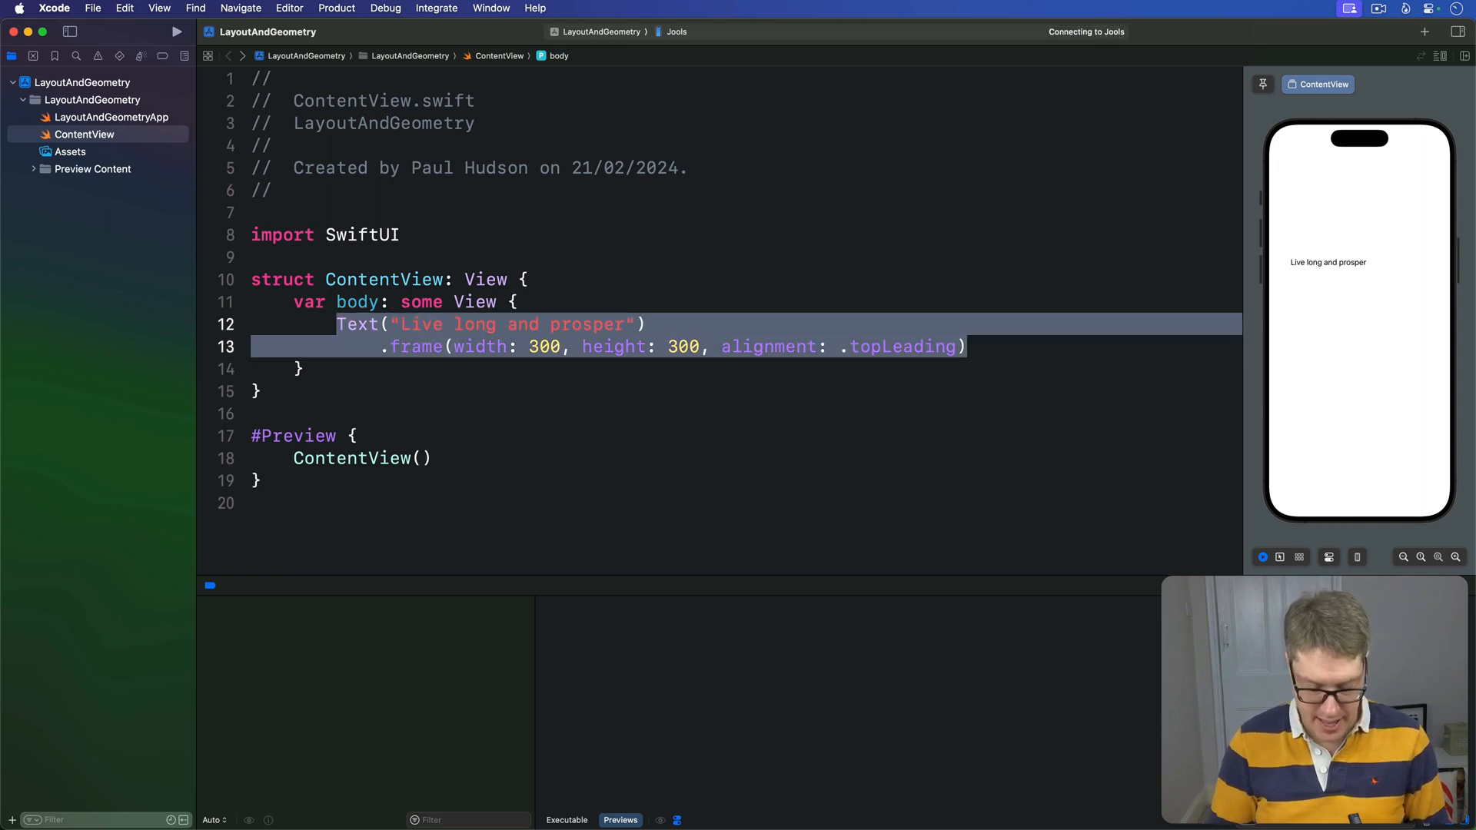
text(te)
text(.font()
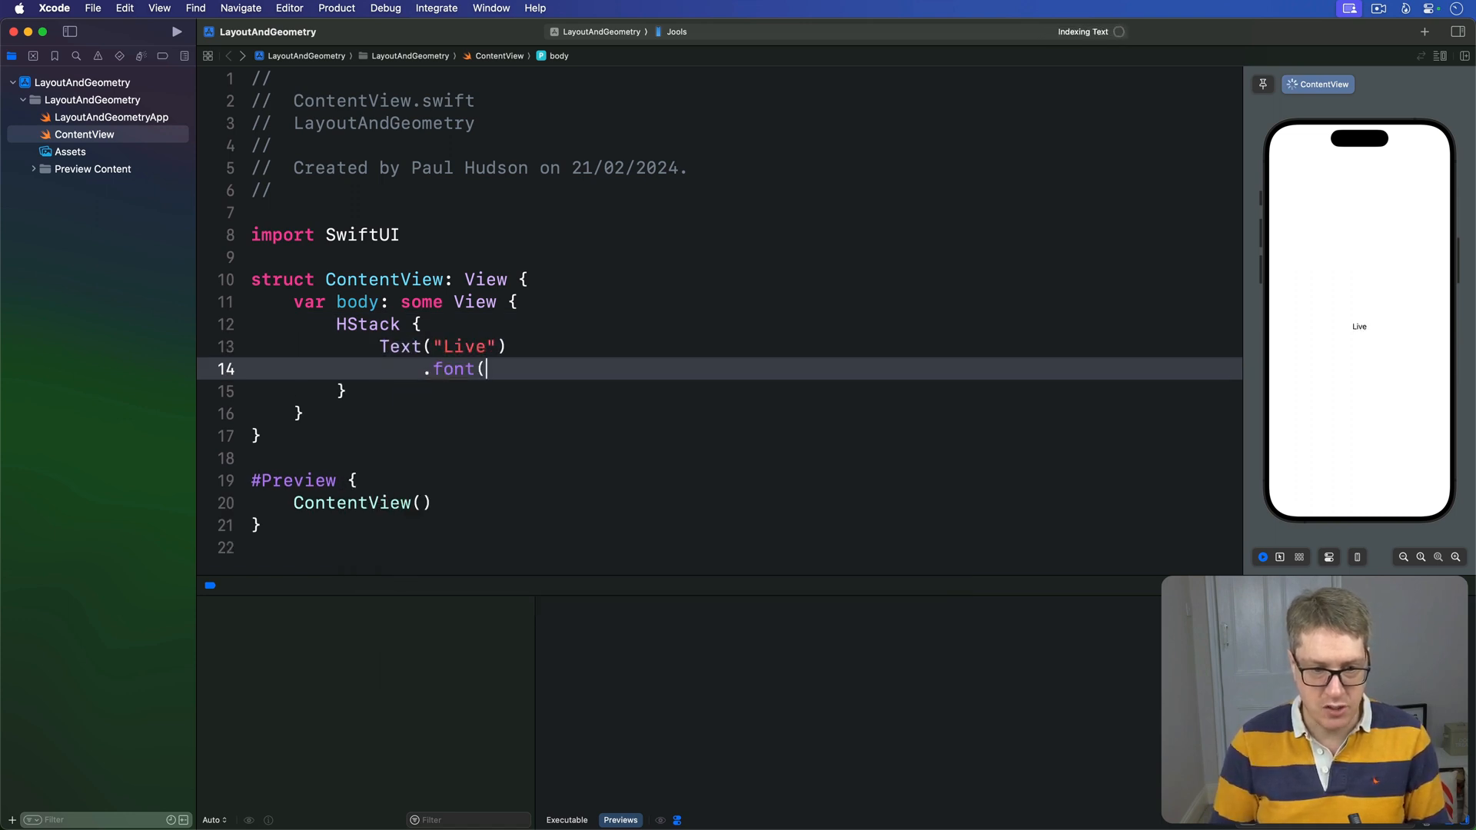
- Add Texts long, and, prospect with .caption, .title and .largeTitle fonts inside the HStack
text(.caption))
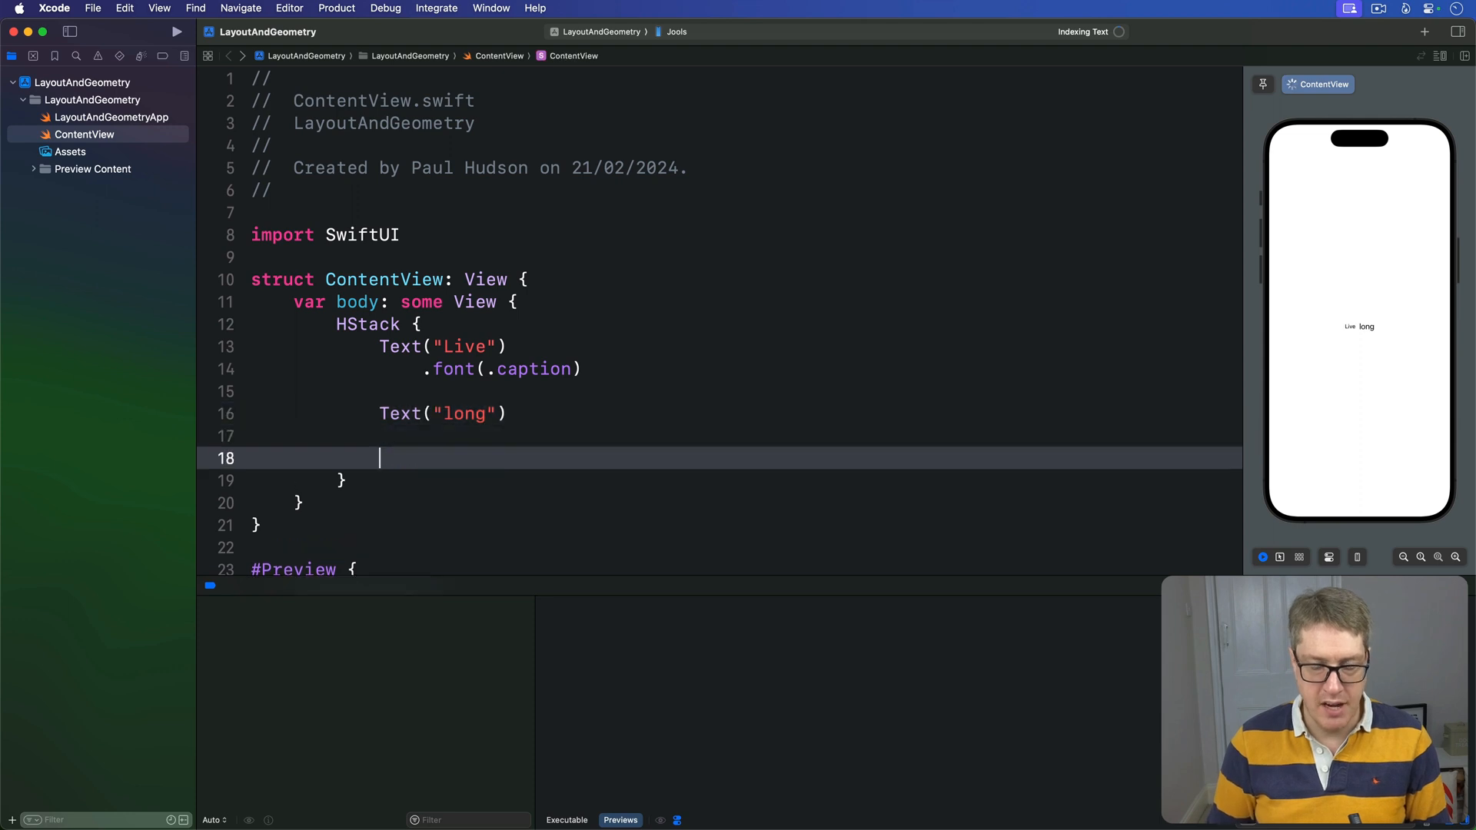
text(Text(""))
text(.font)
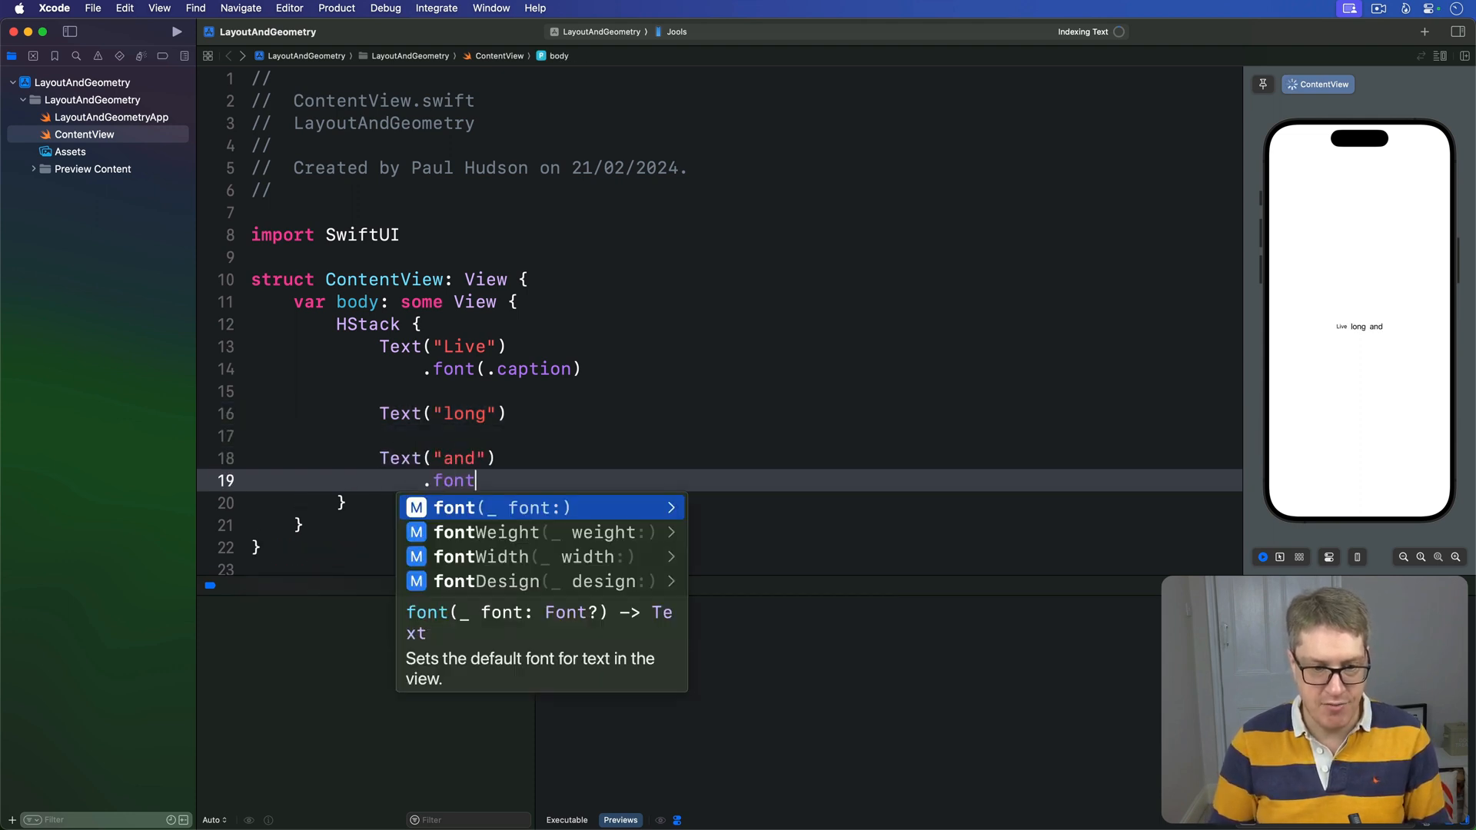
text((.title))
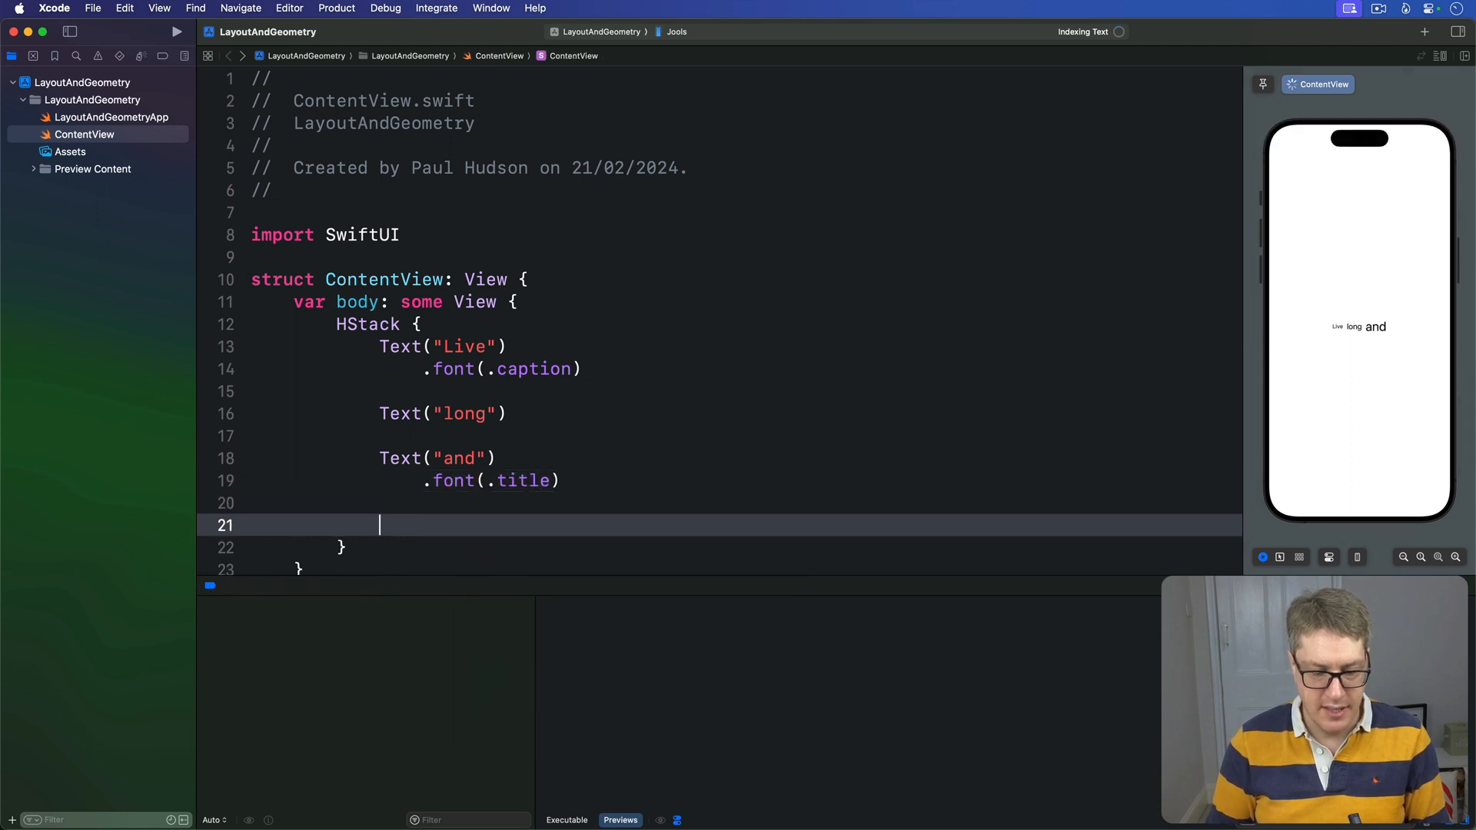
text(Text("prospect"))
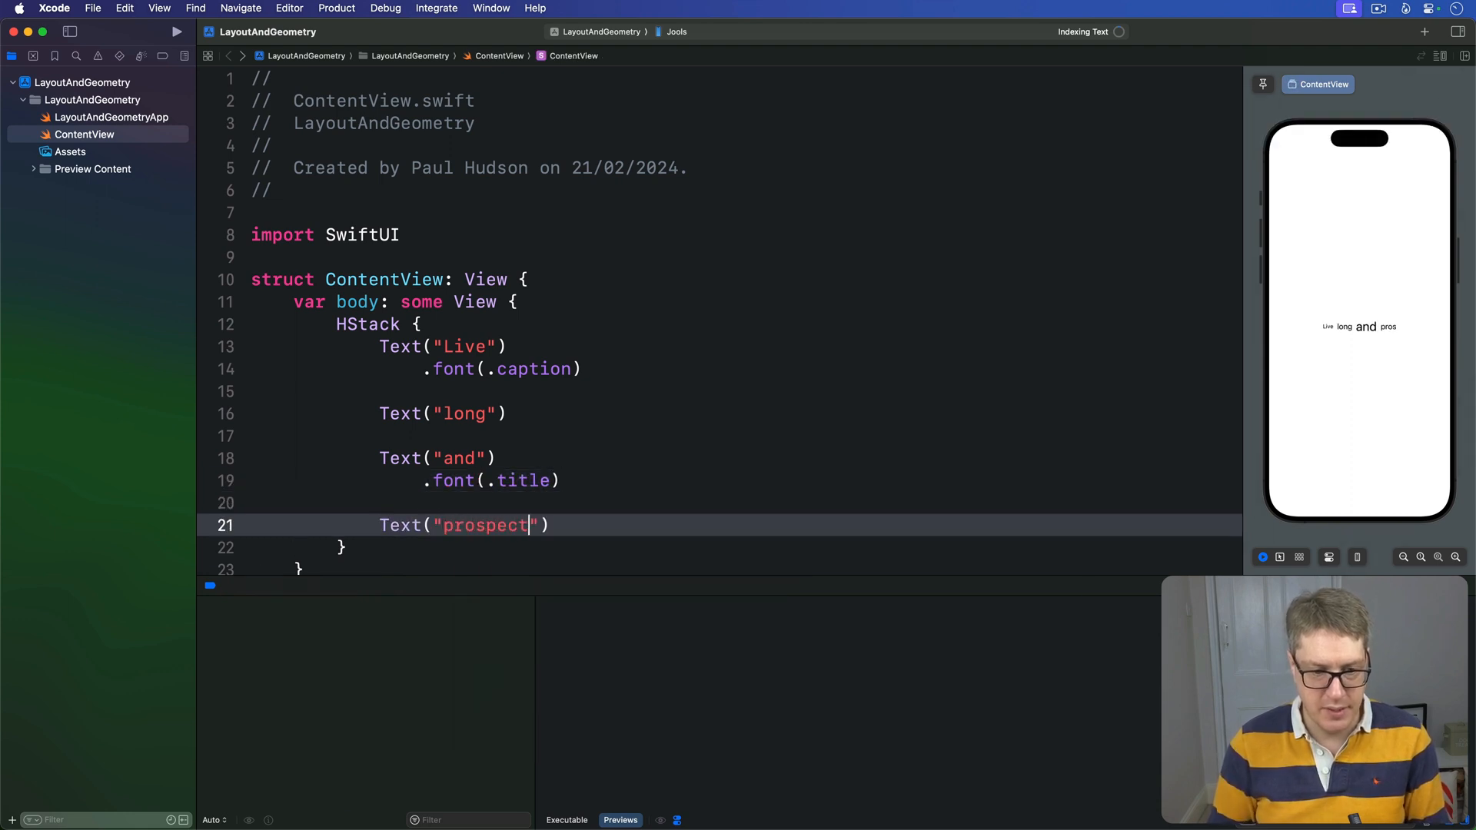
text(.font(.ar)))
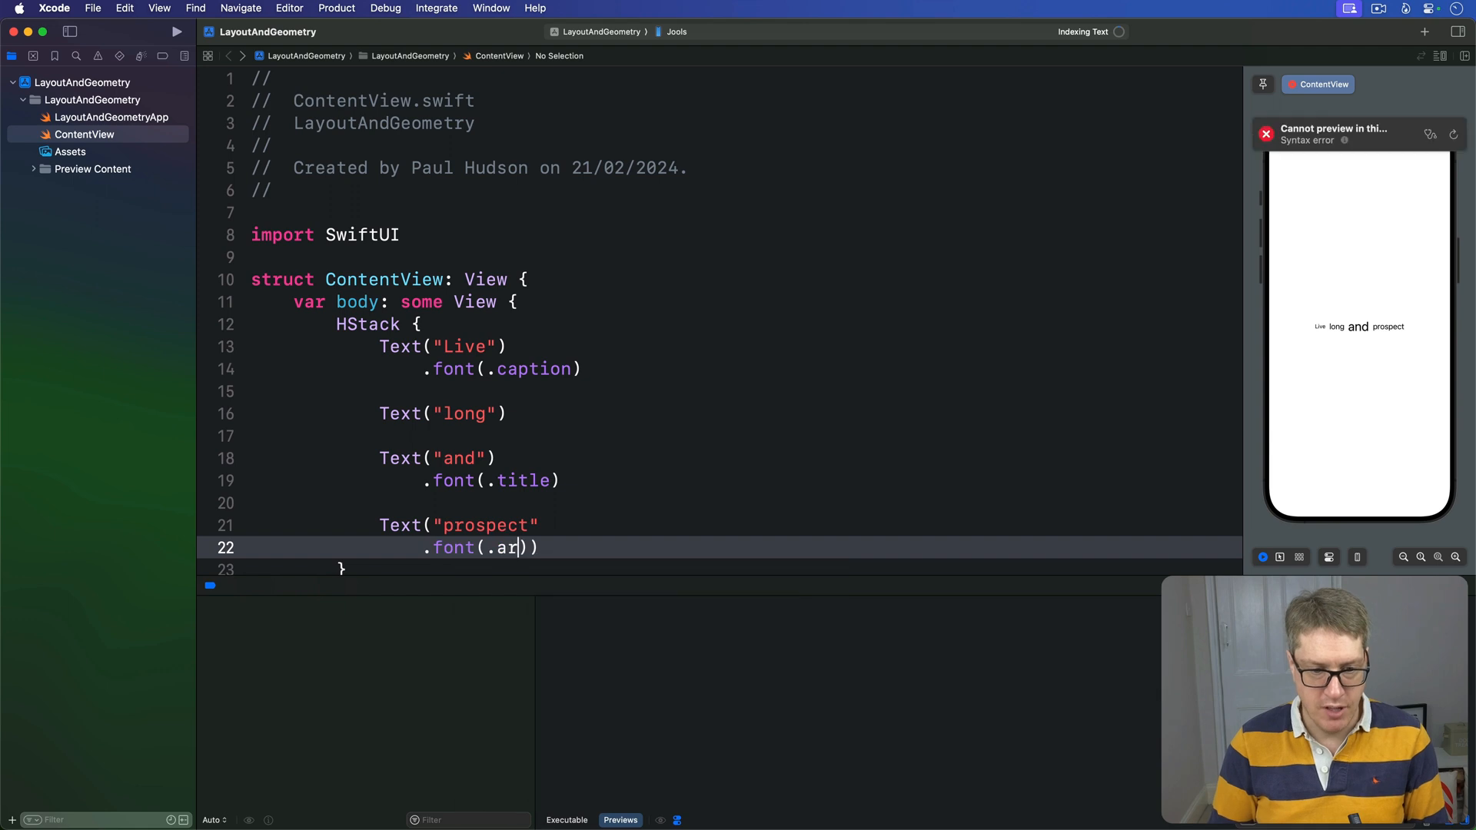
text(largeTitle)
click(747, 524)
text())
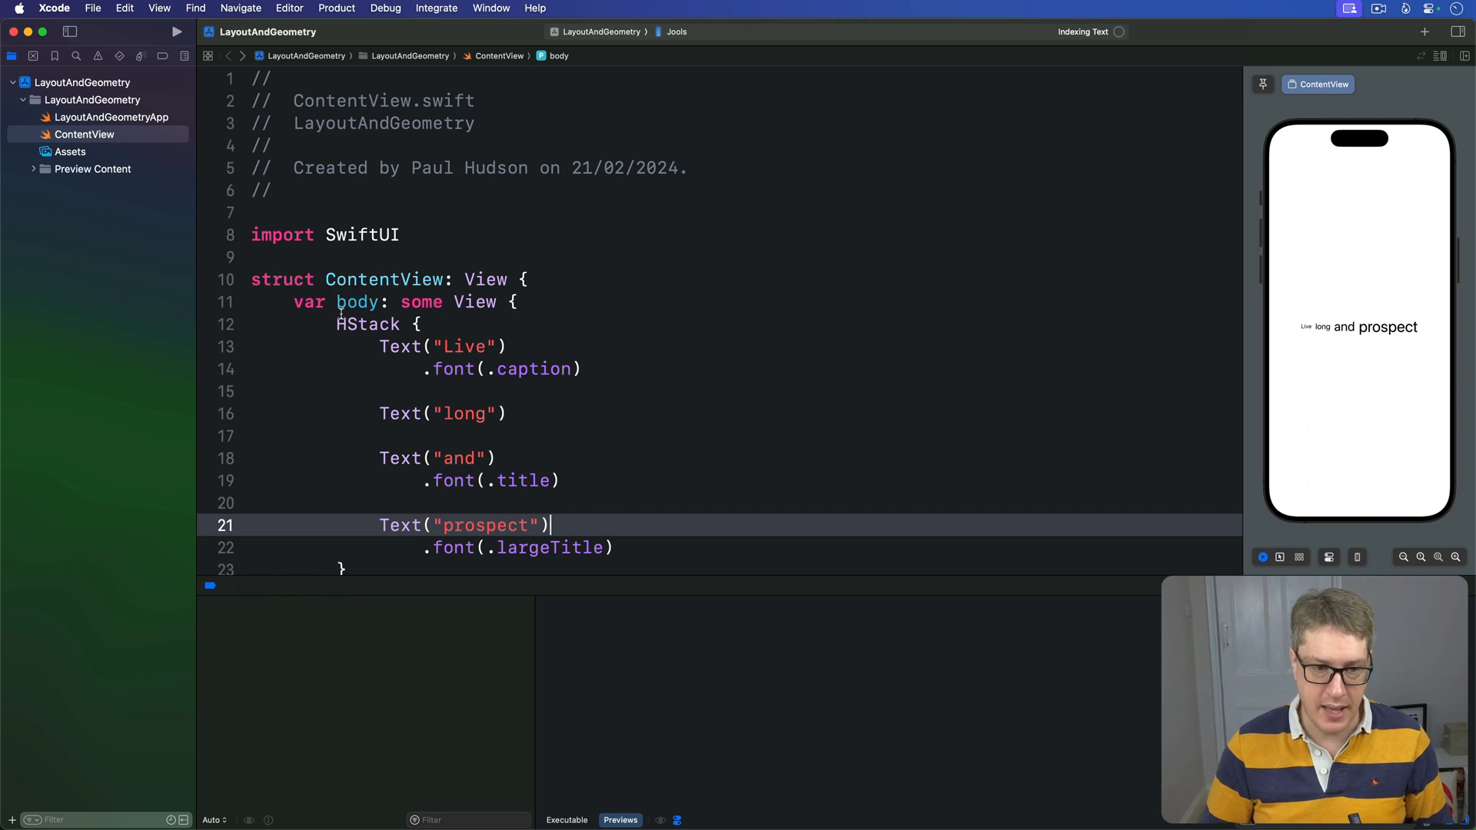
- Make the HStack use HStack(alignment: .bottom)
text((alignment: .bottom)
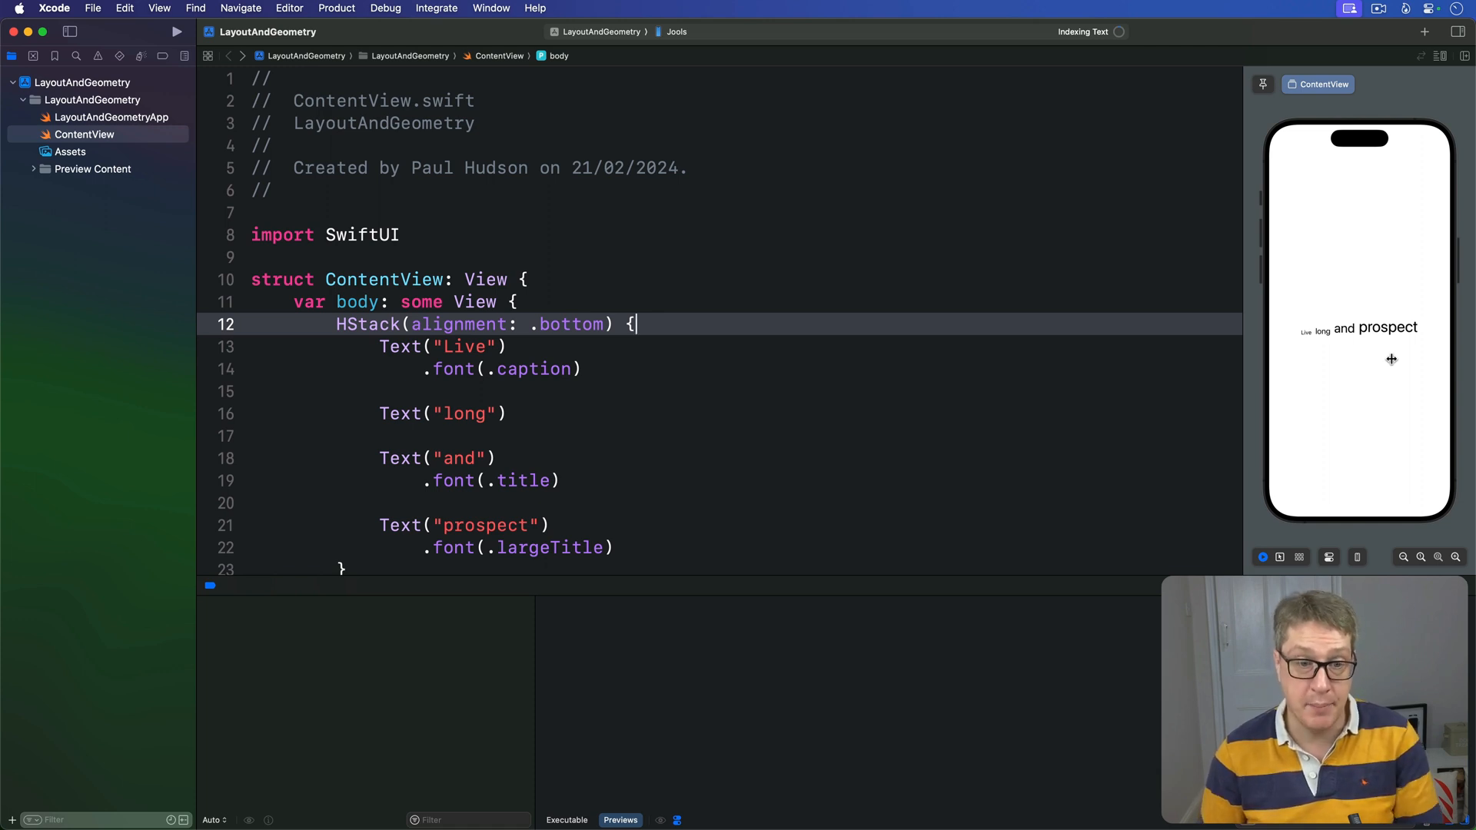
- Replace .bottom with .lastTextBaseline as the HStack's alignment
double_click(571, 324)
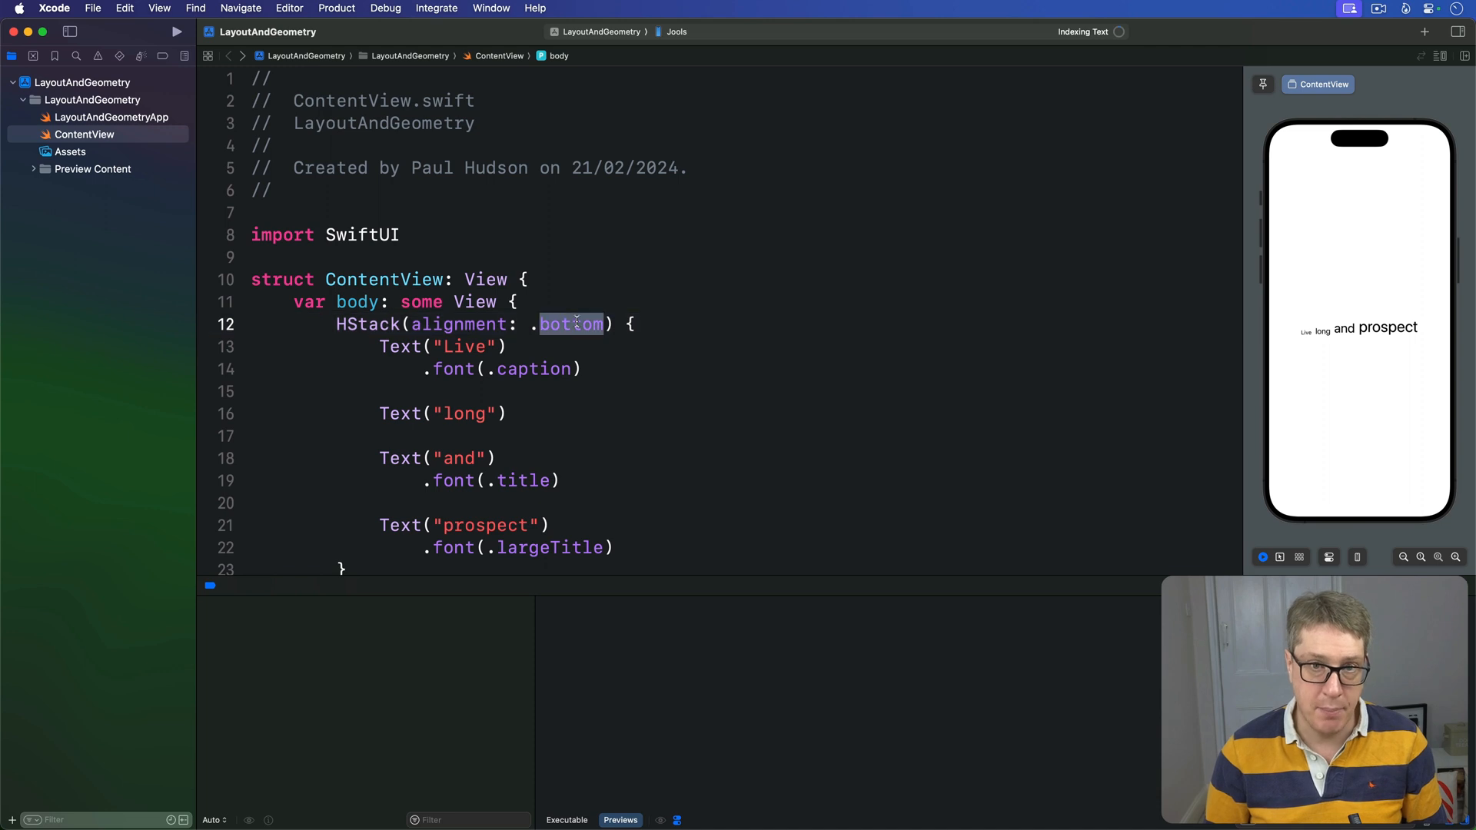
text(lastTextBaseline)
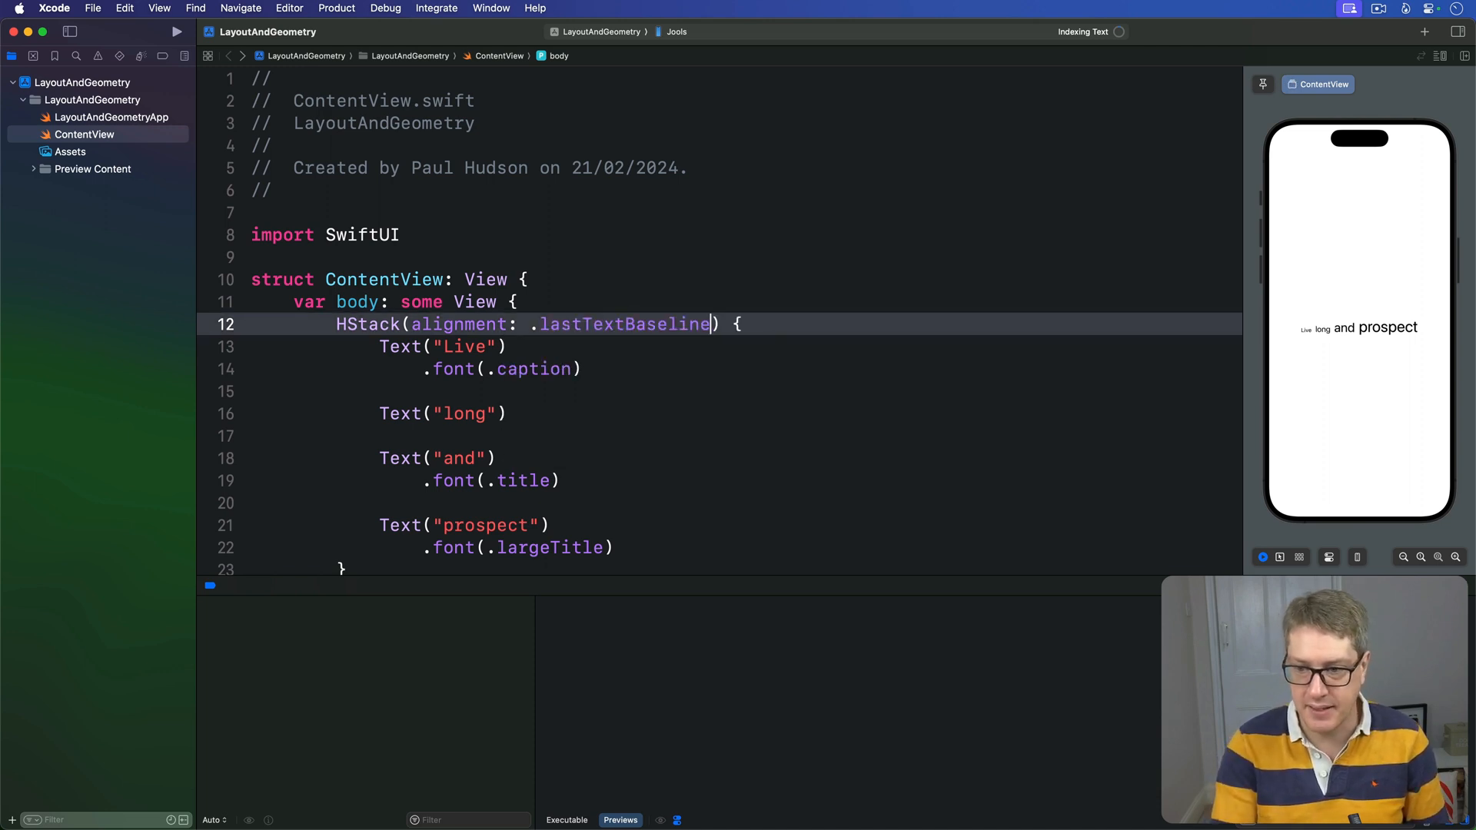
mouse_move(1290, 269)
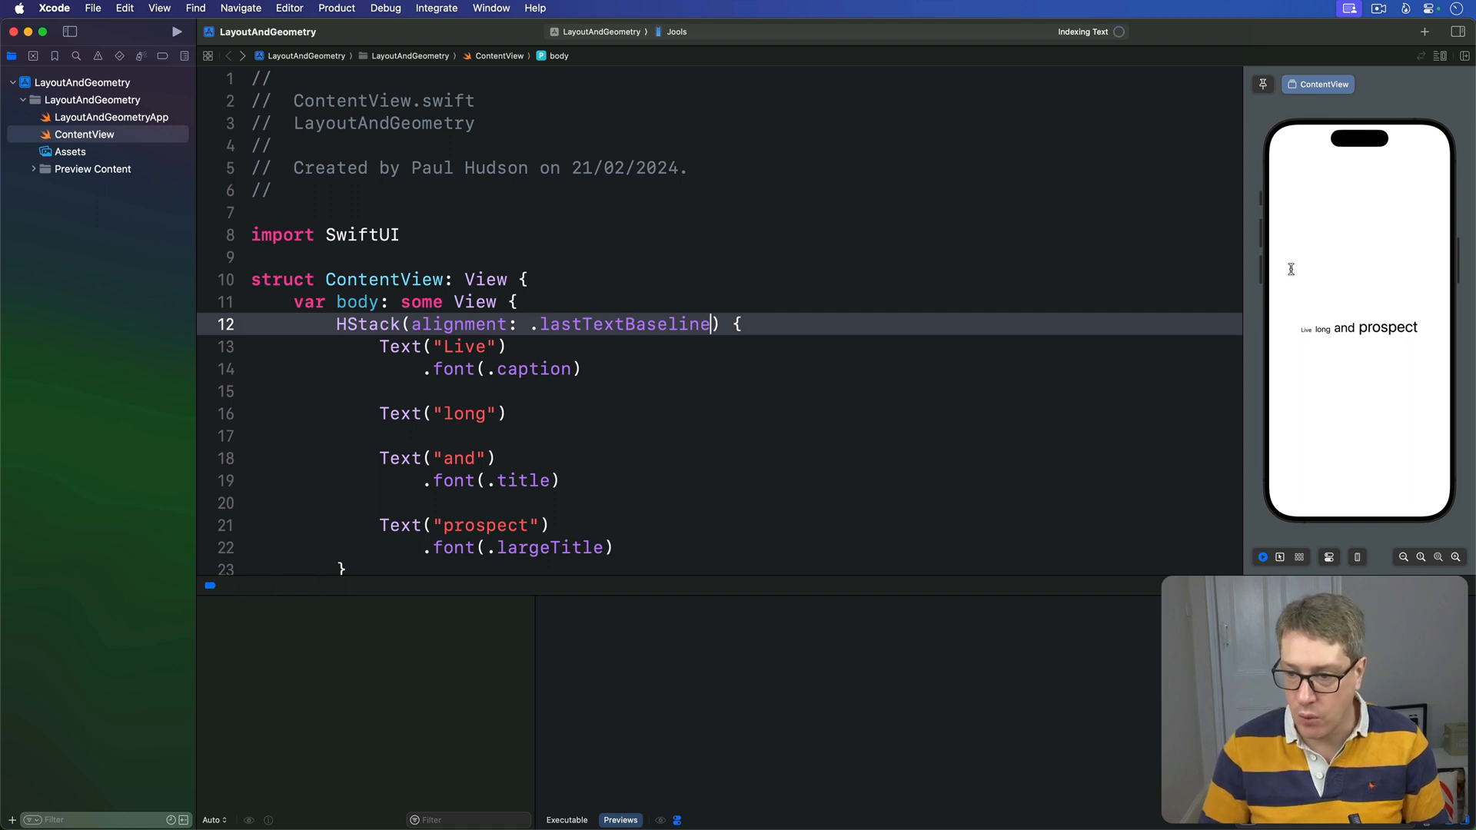
mouse_move(1295, 349)
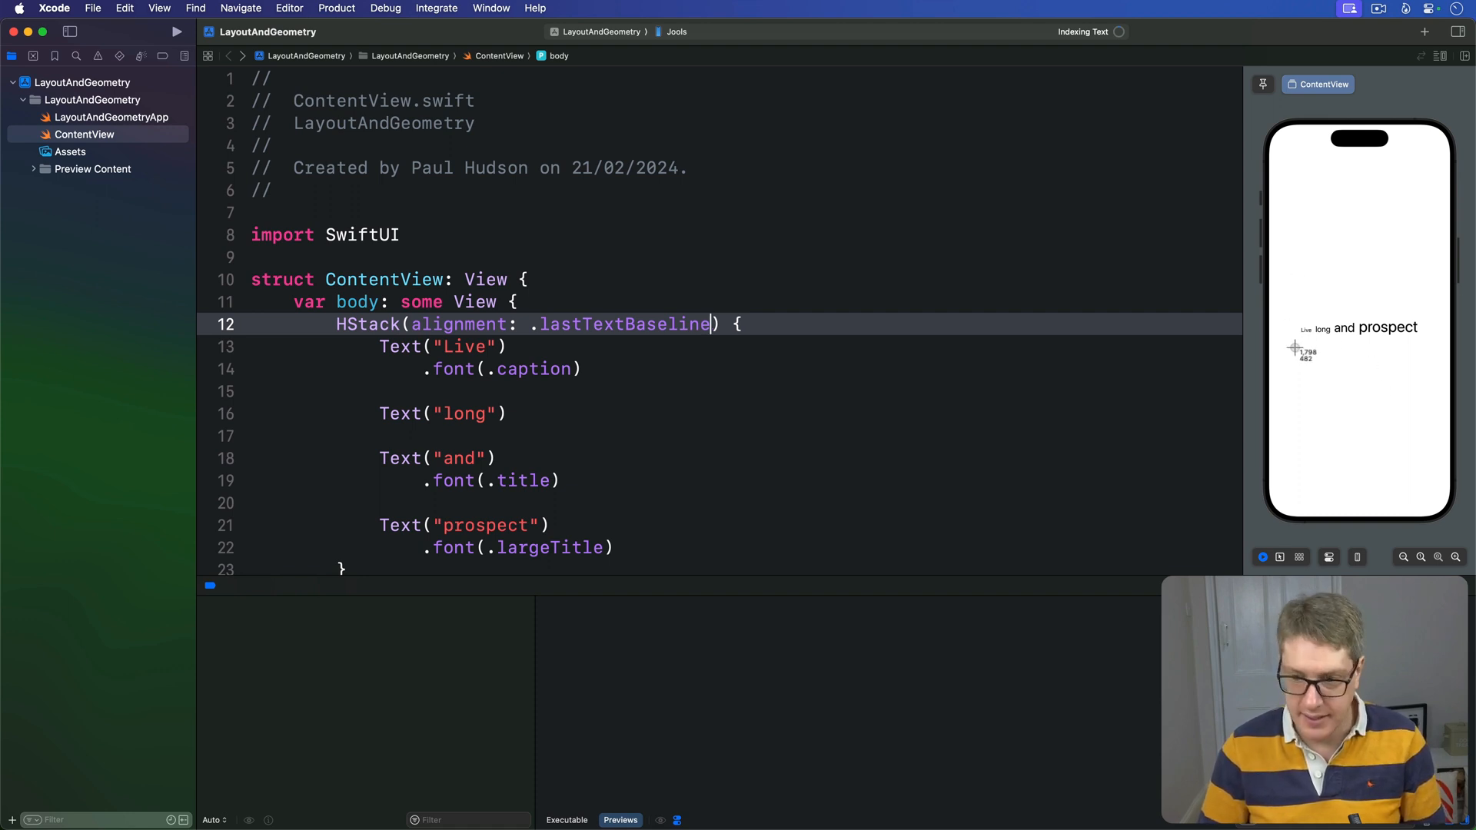
drag(1294, 349, 1431, 329)
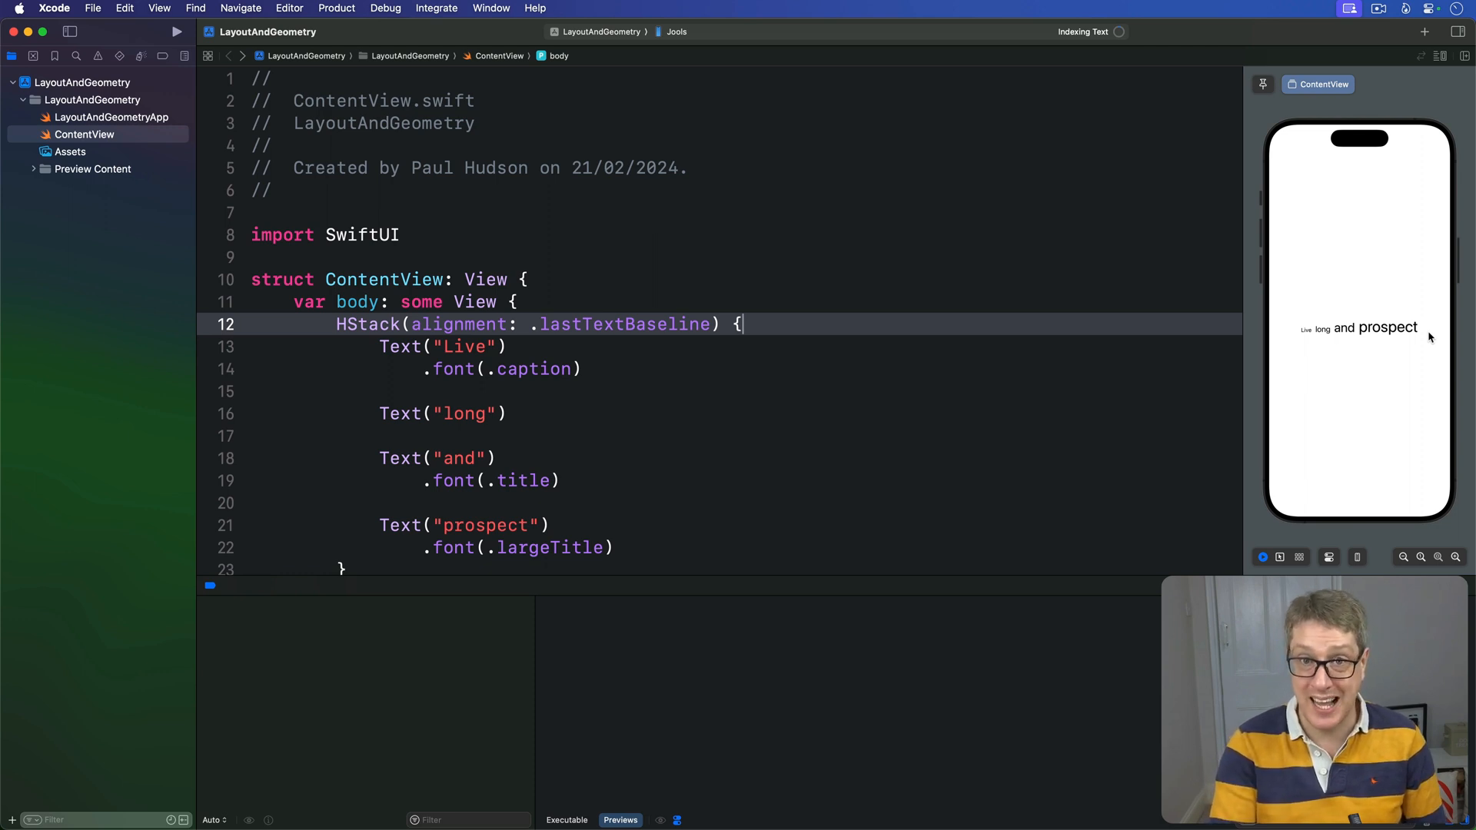
mouse_move(710, 456)
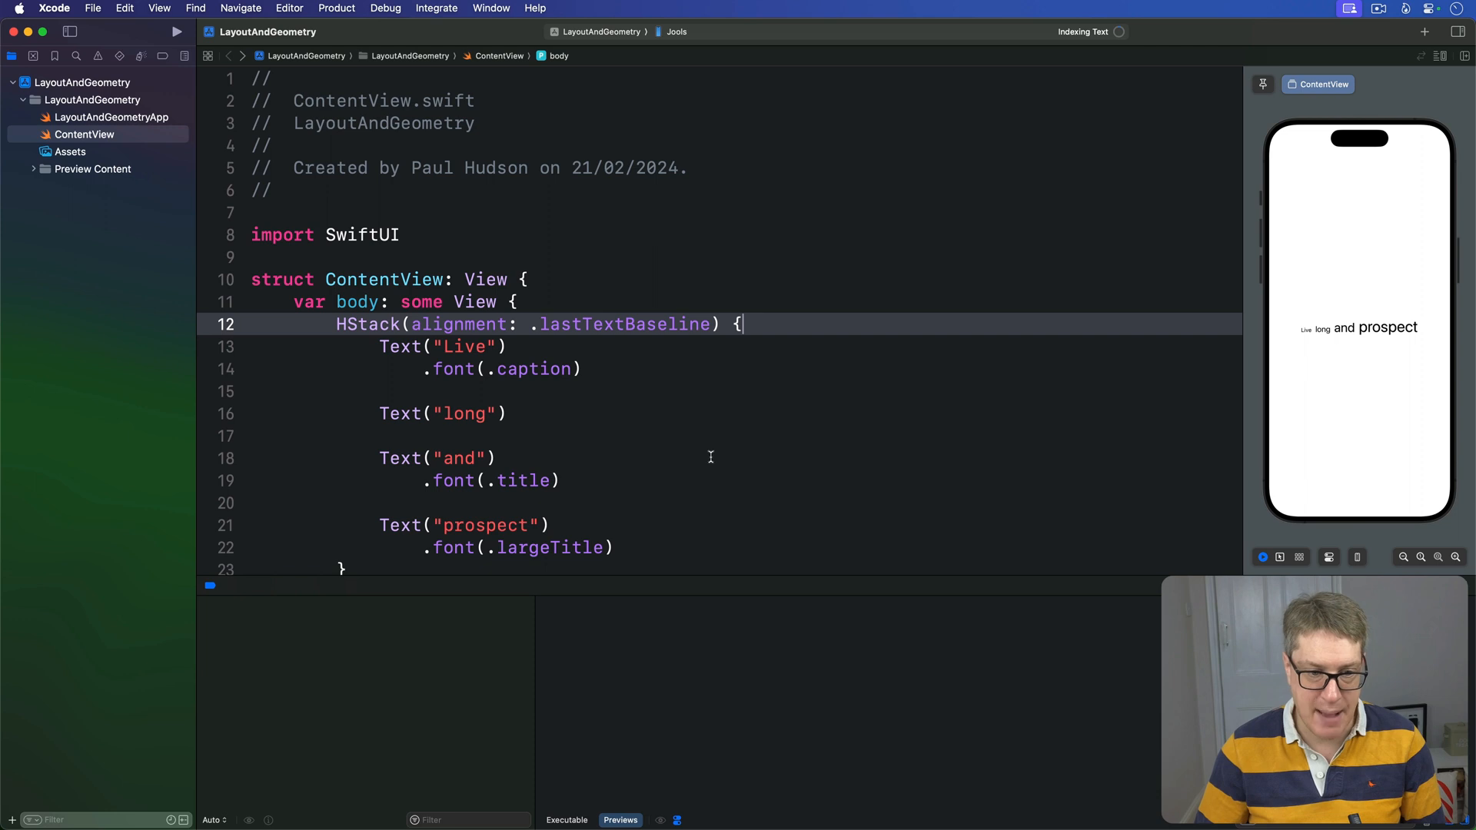
- Write a leading-aligned VStack of two texts with .background(.red)
scroll(down, 3)
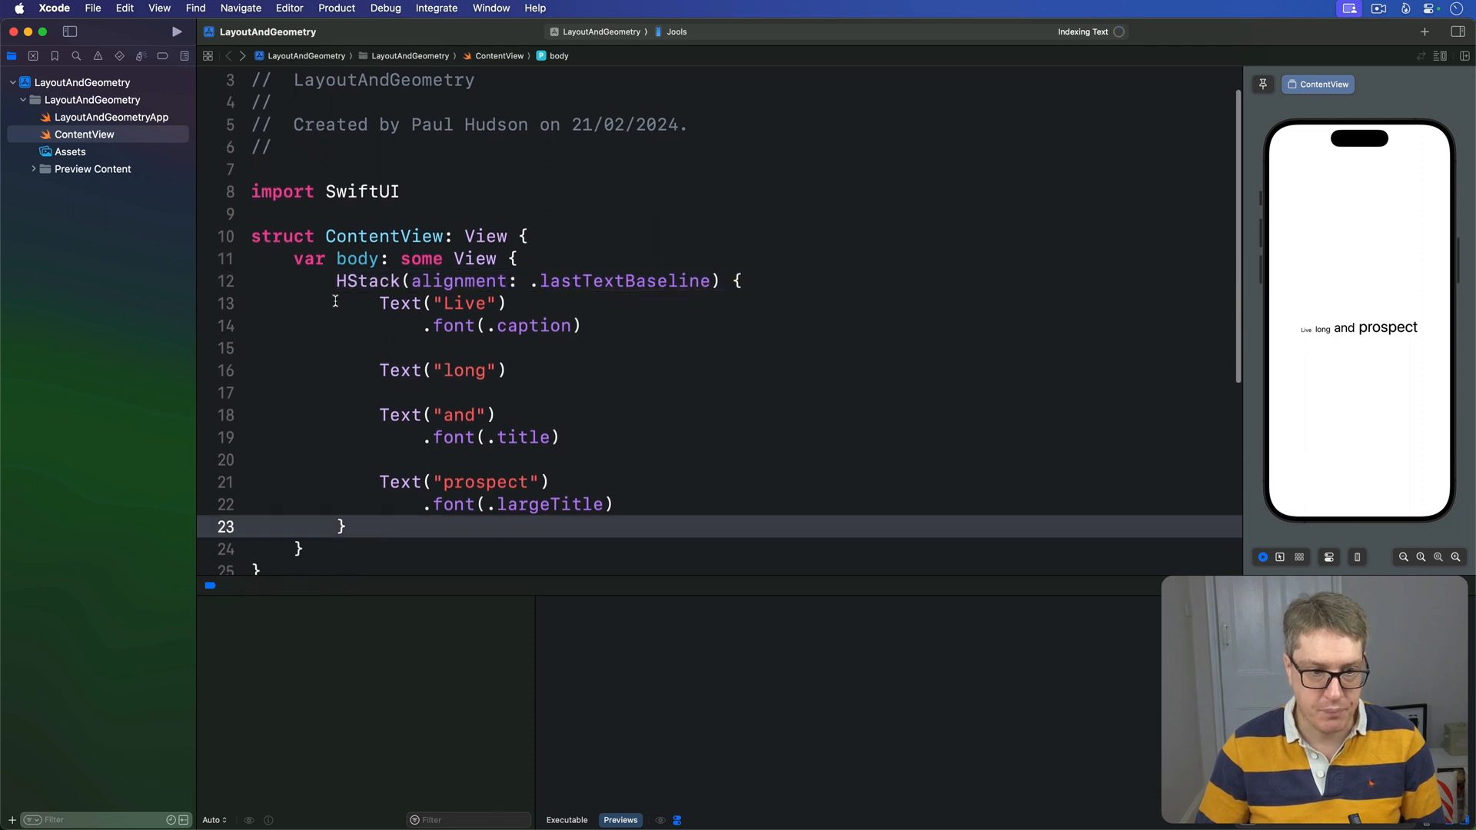
text(VSt)
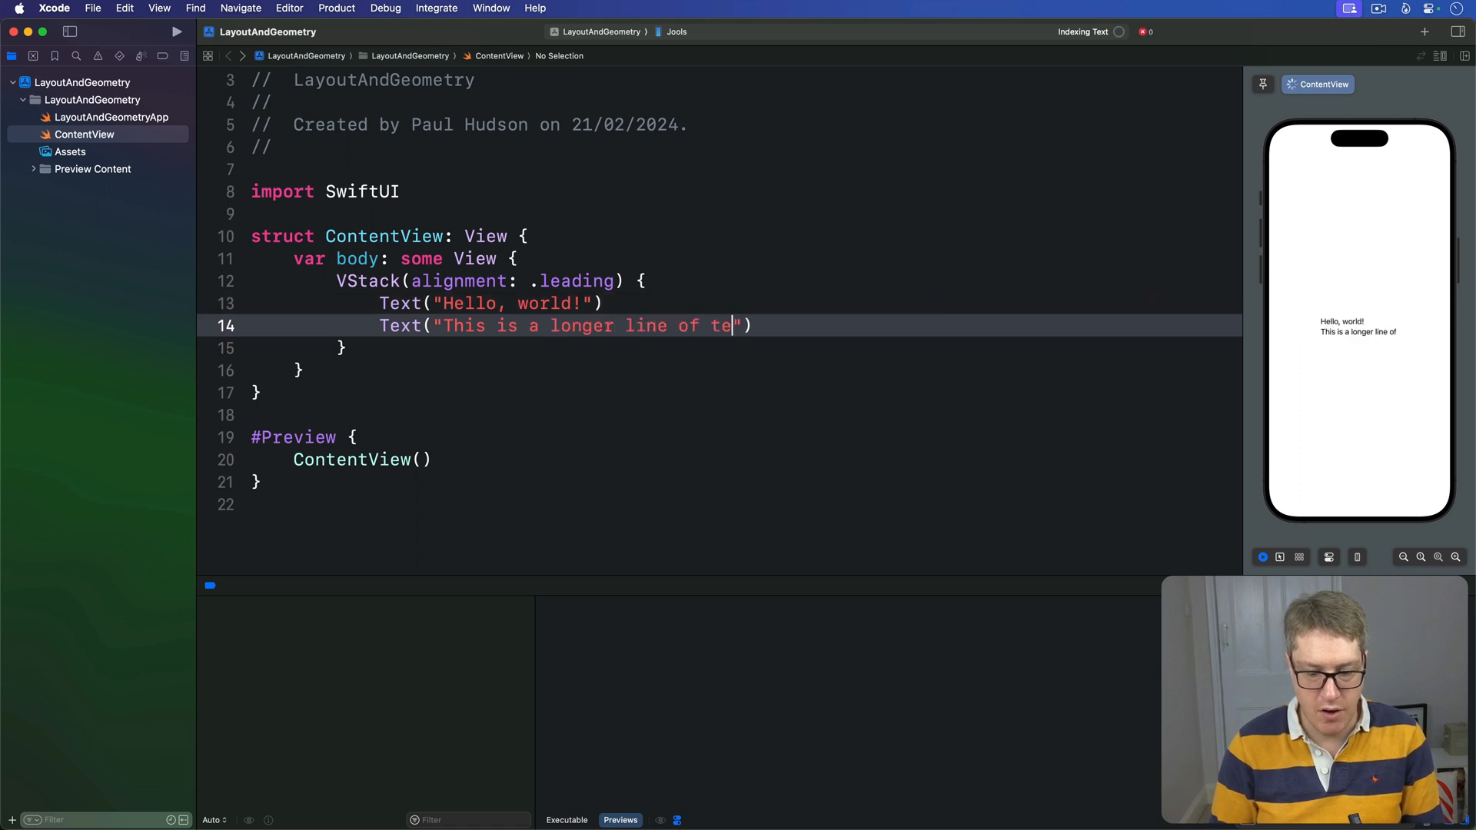
text(xt)
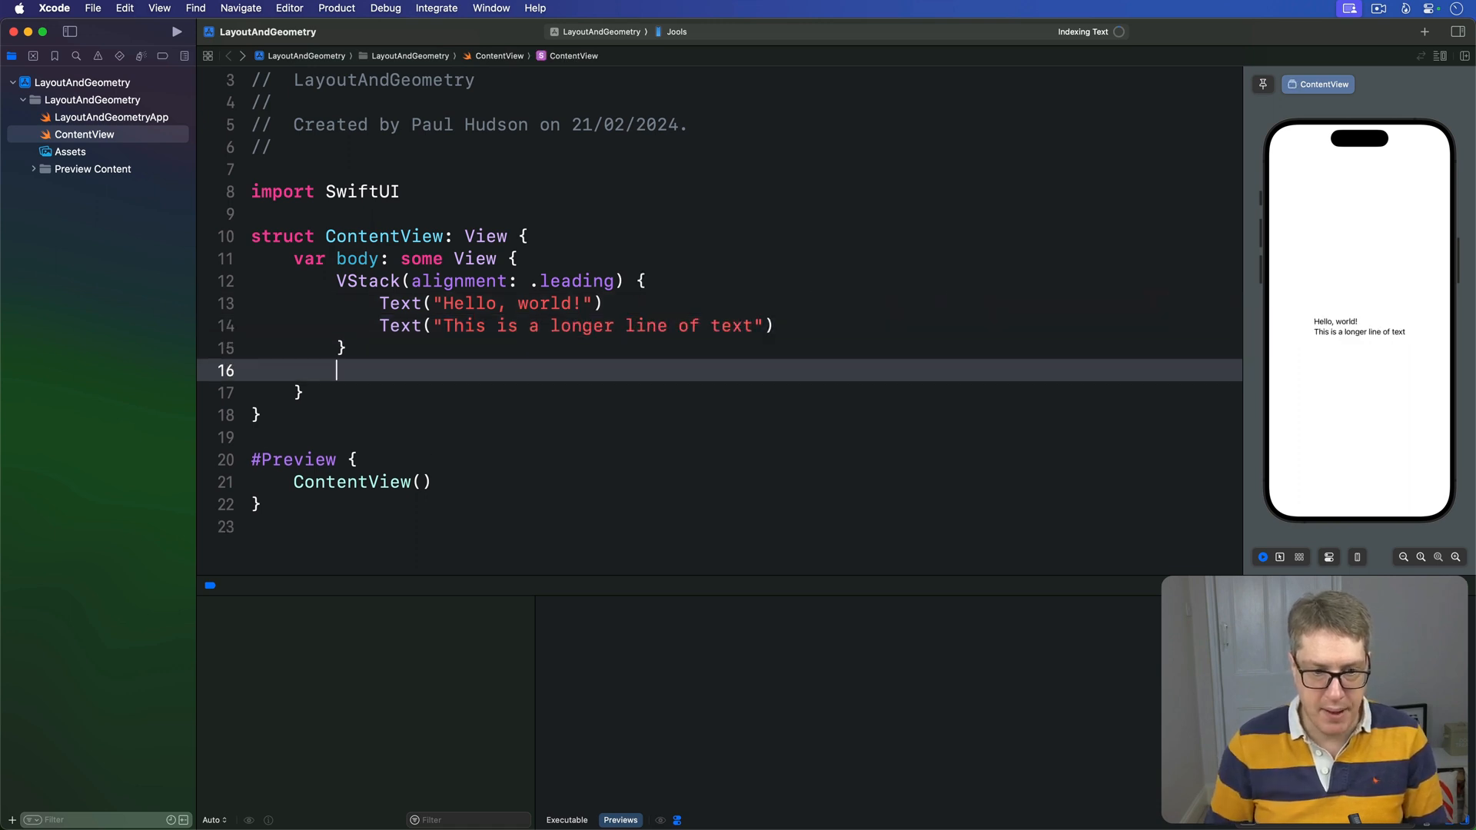
text(.background(.red)
text(.fram)
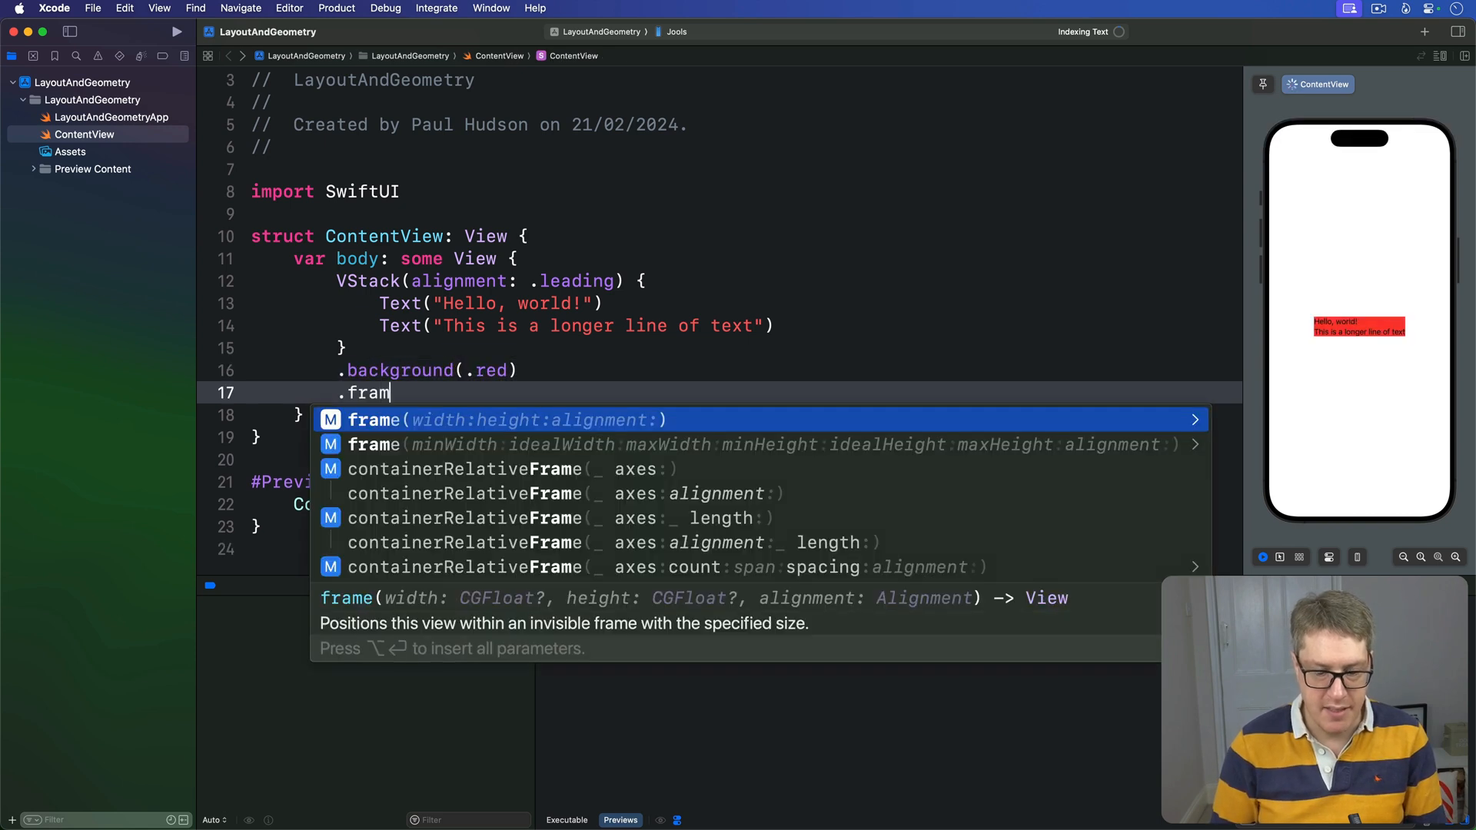
- Add .frame(width: 400, height: 400) and .background(.blue) around the VStack
text((width: 400,)
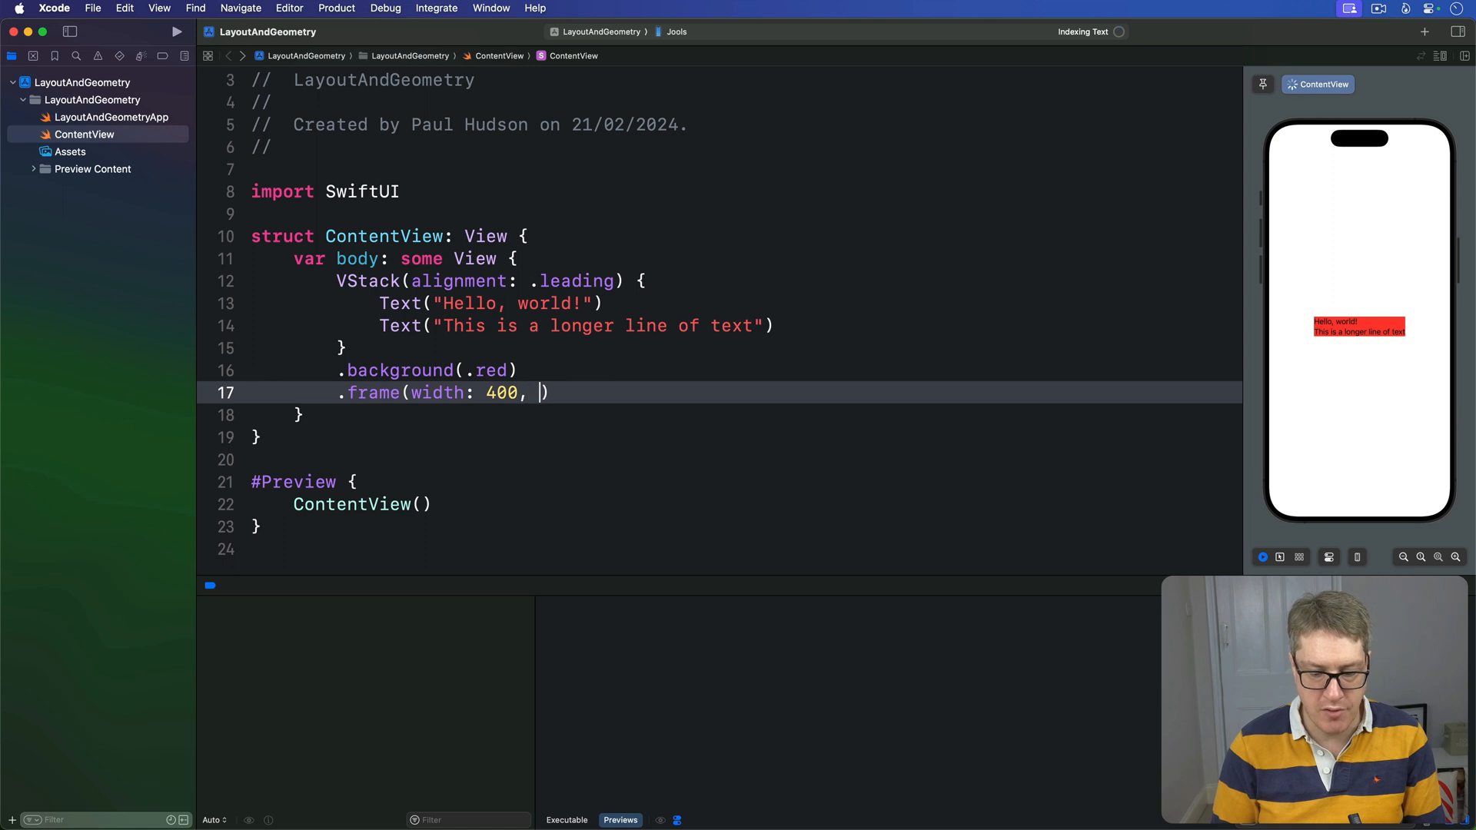
text(height: 400))
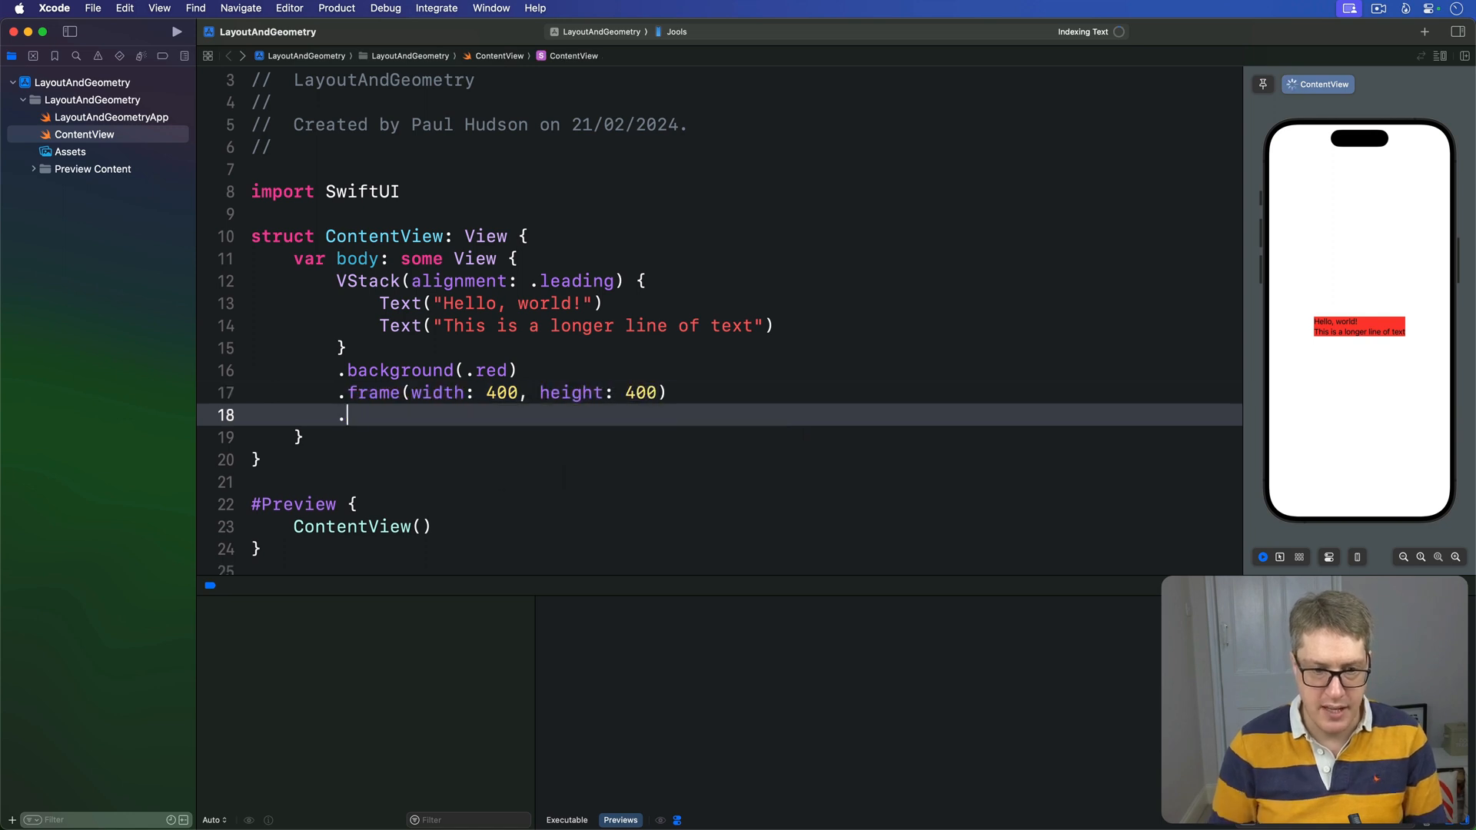
text(background(.)
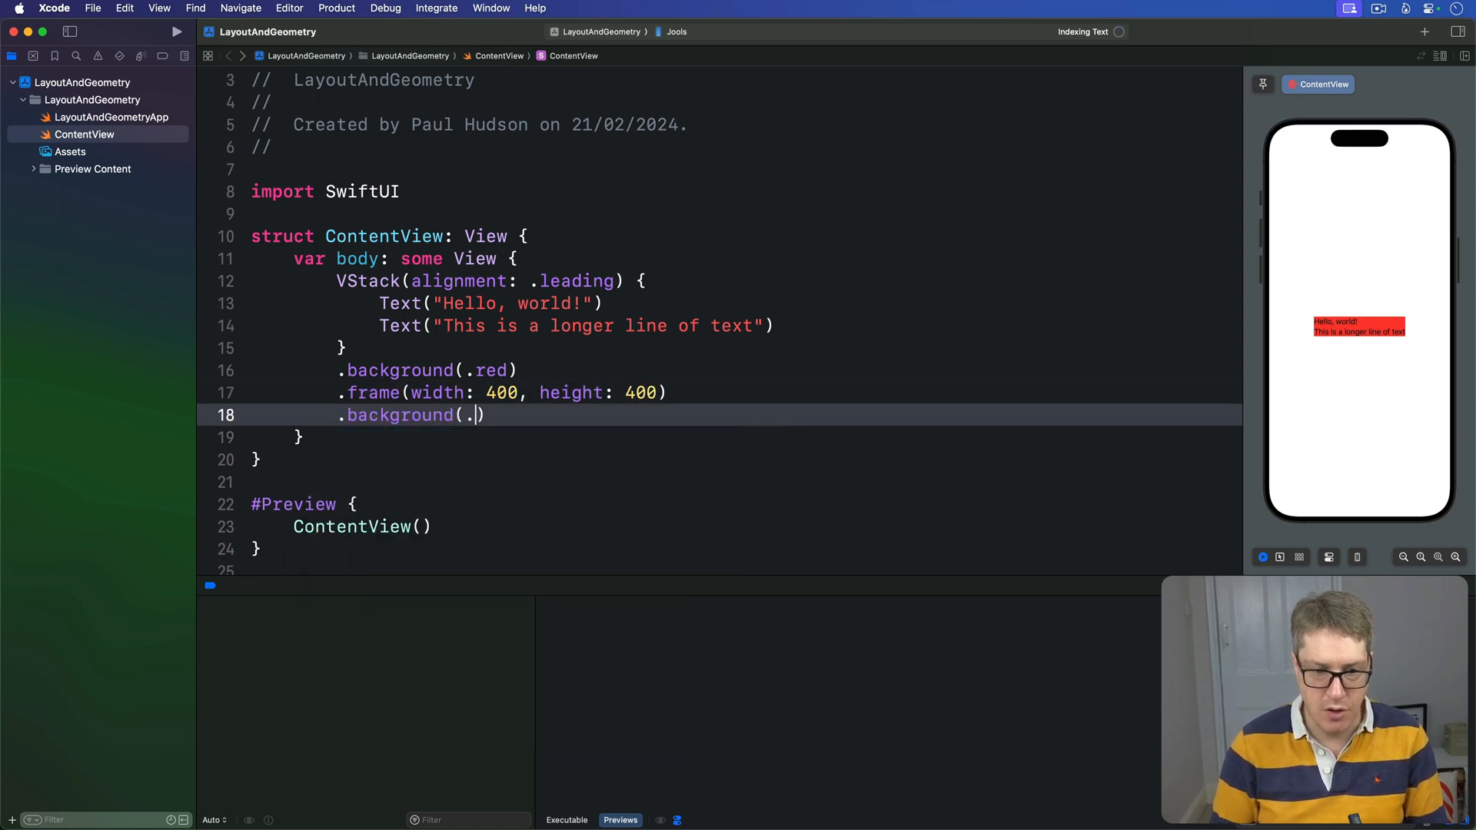
text(blue)
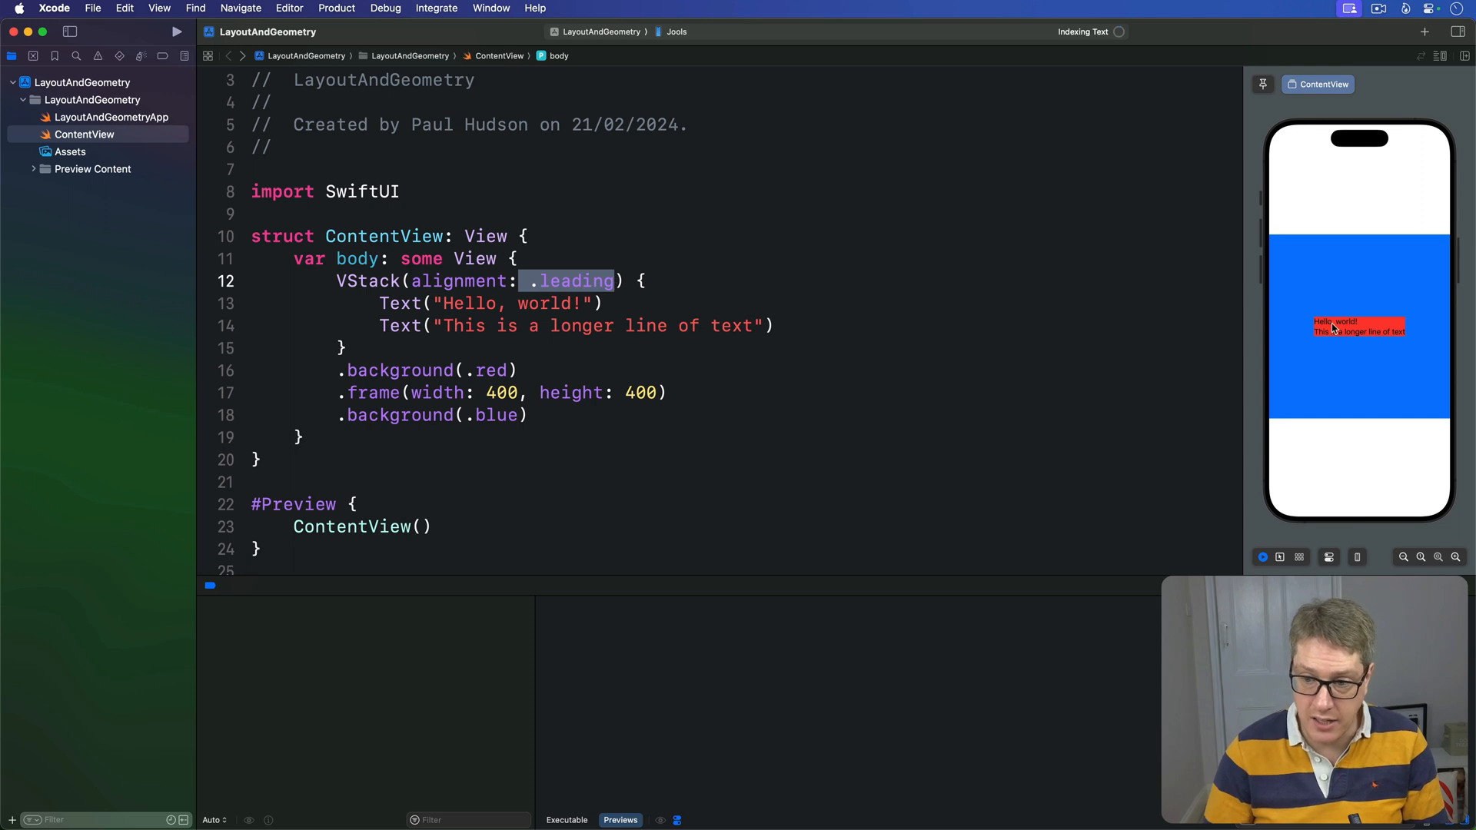
mouse_move(1381, 317)
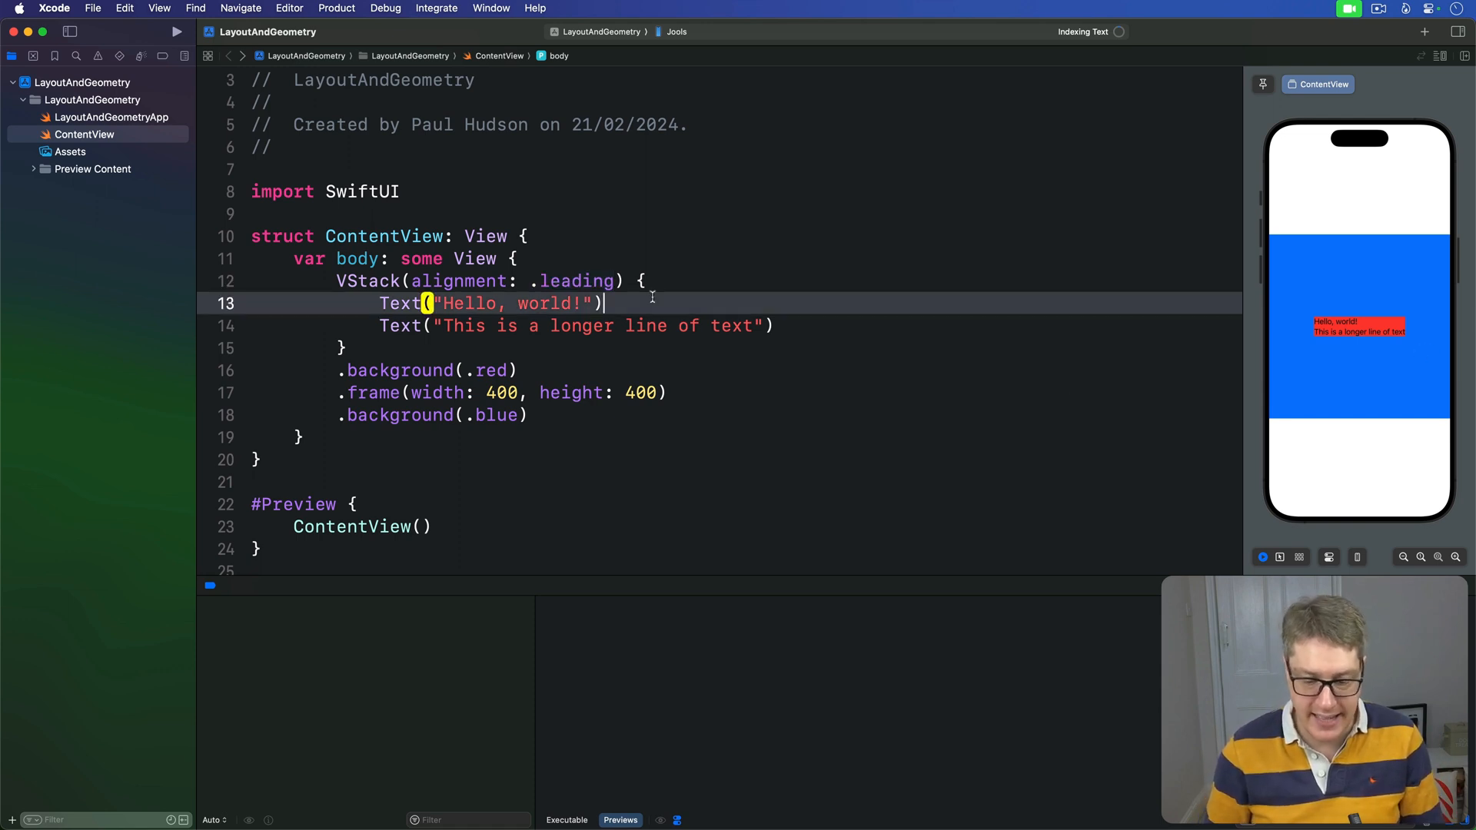
- Add .alignmentGuide(.leading) { d in d[.leading] } to the Hello, world! text
text(.alignmentGuide(.leading, computeValue: { dimension in)
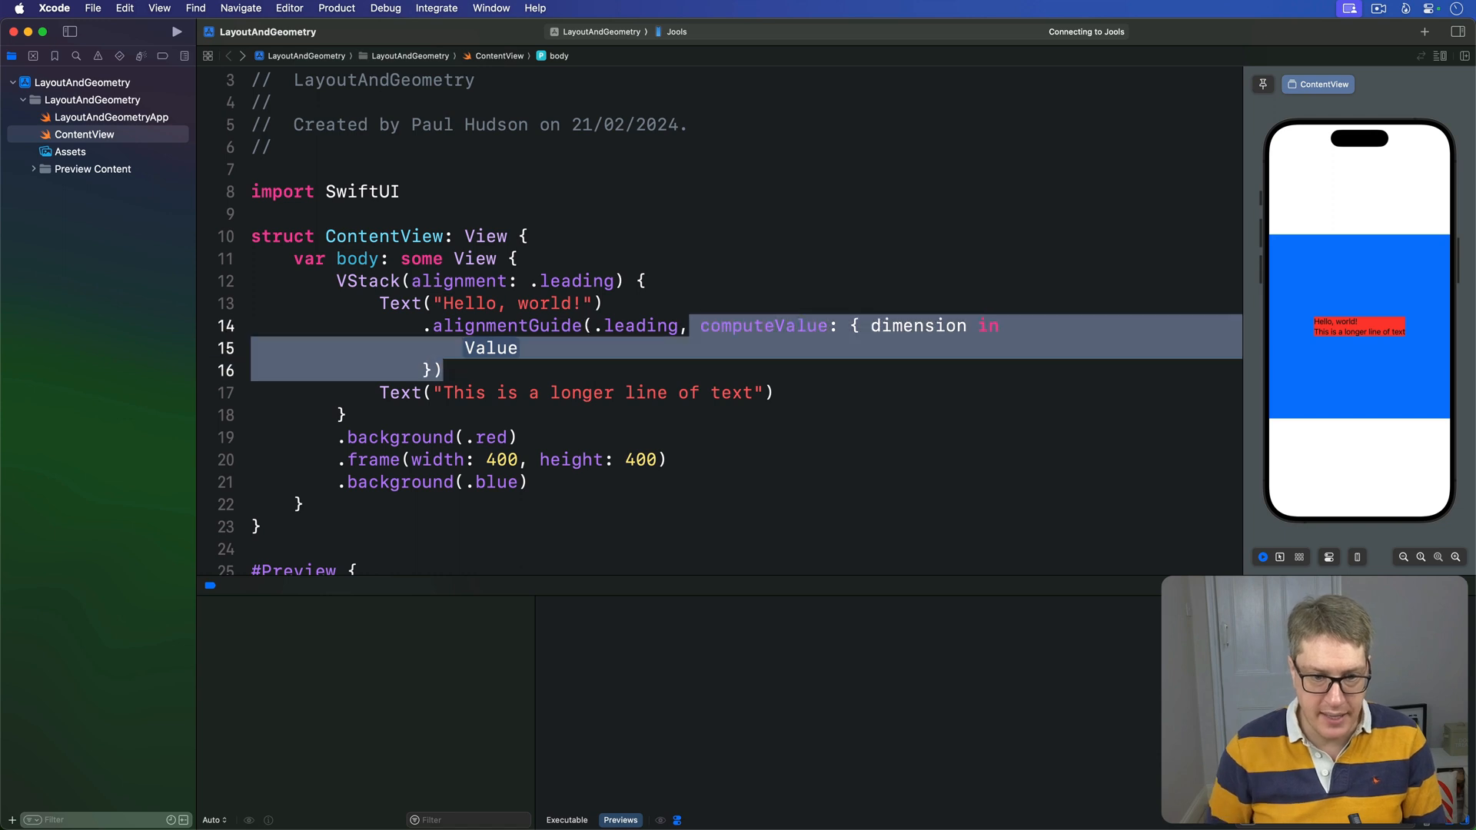
key(Delete)
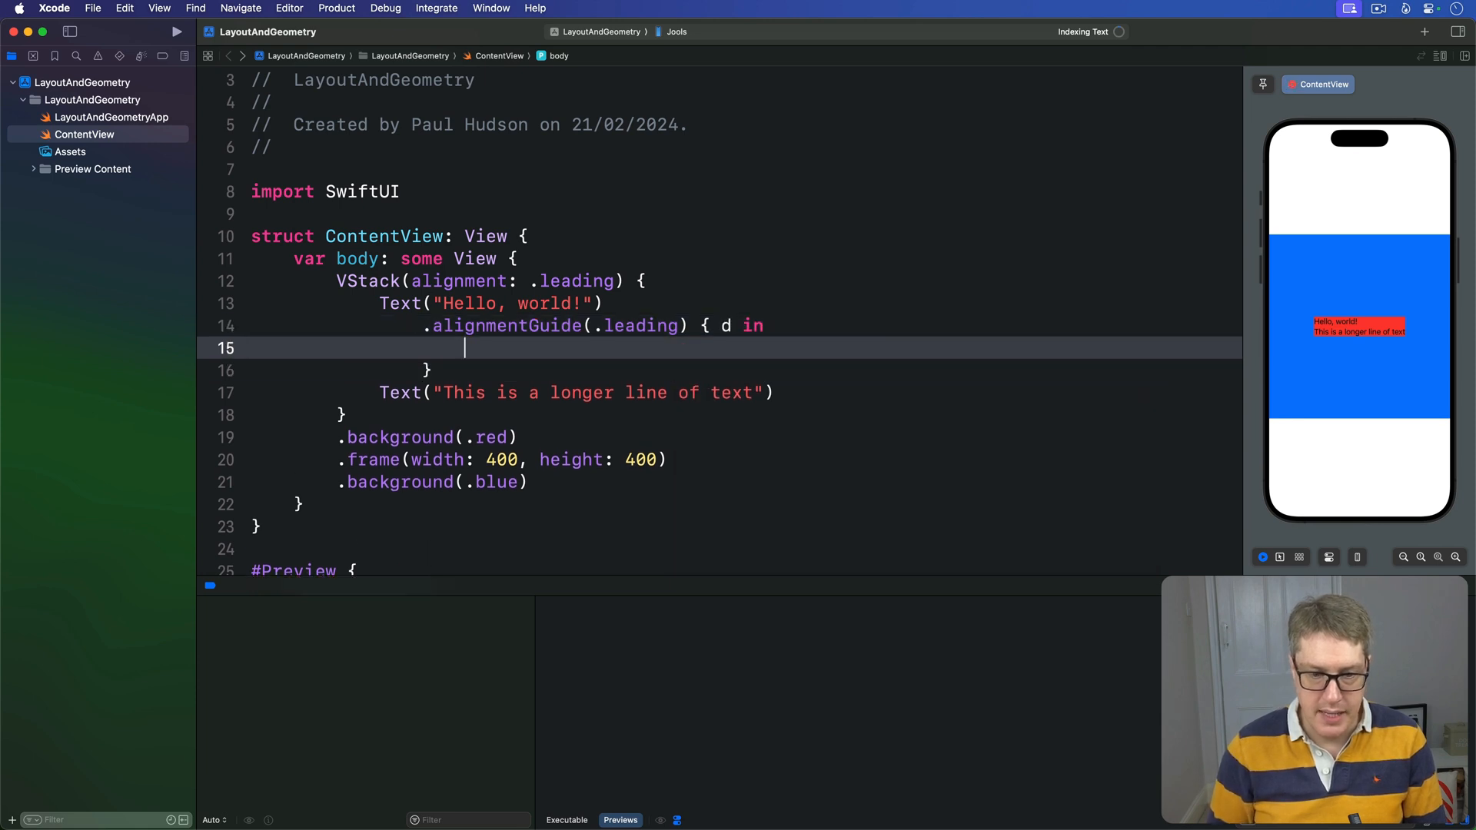
text(d[.leading)
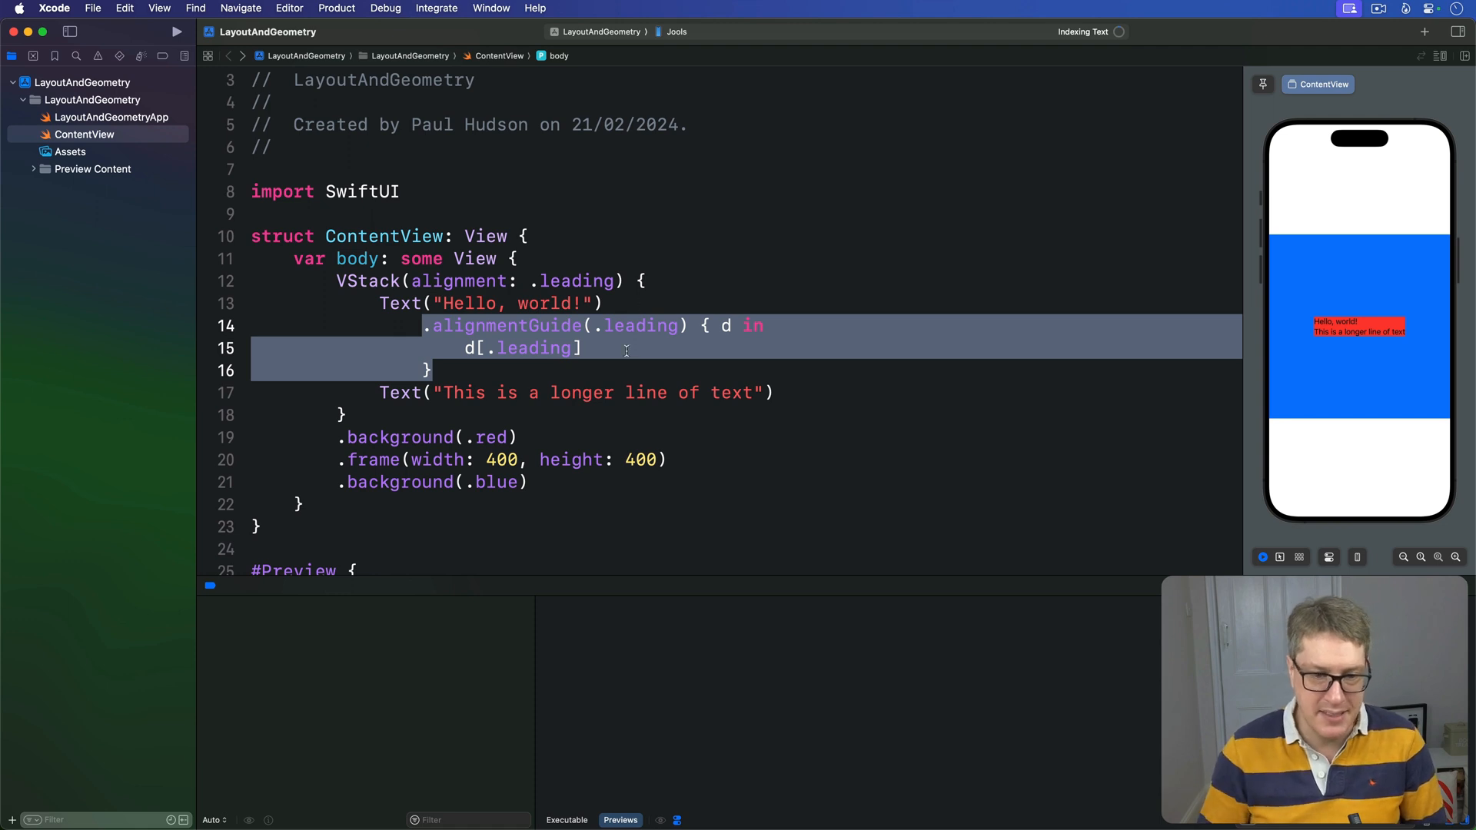
double_click(642, 324)
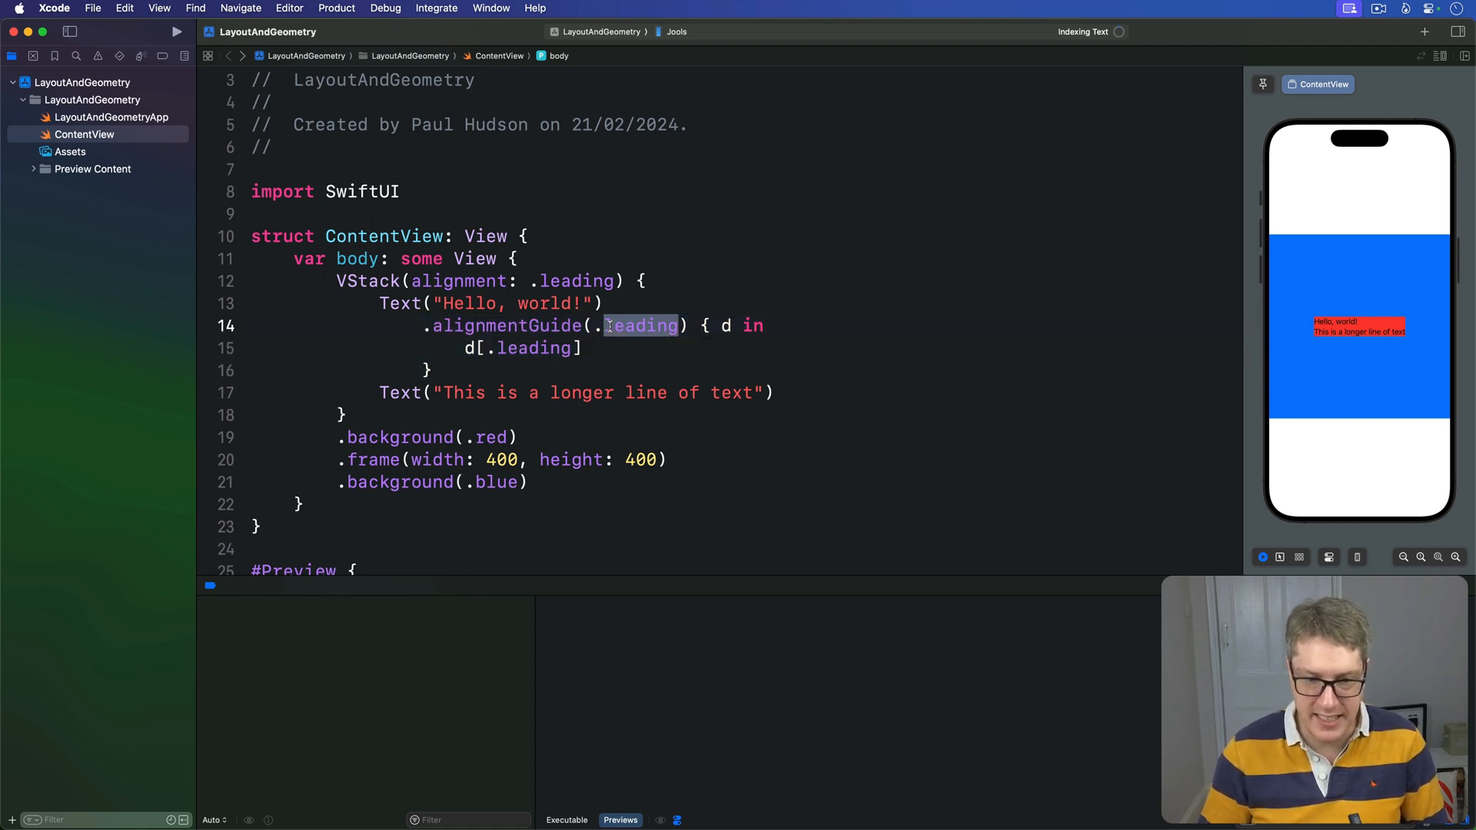
double_click(533, 347)
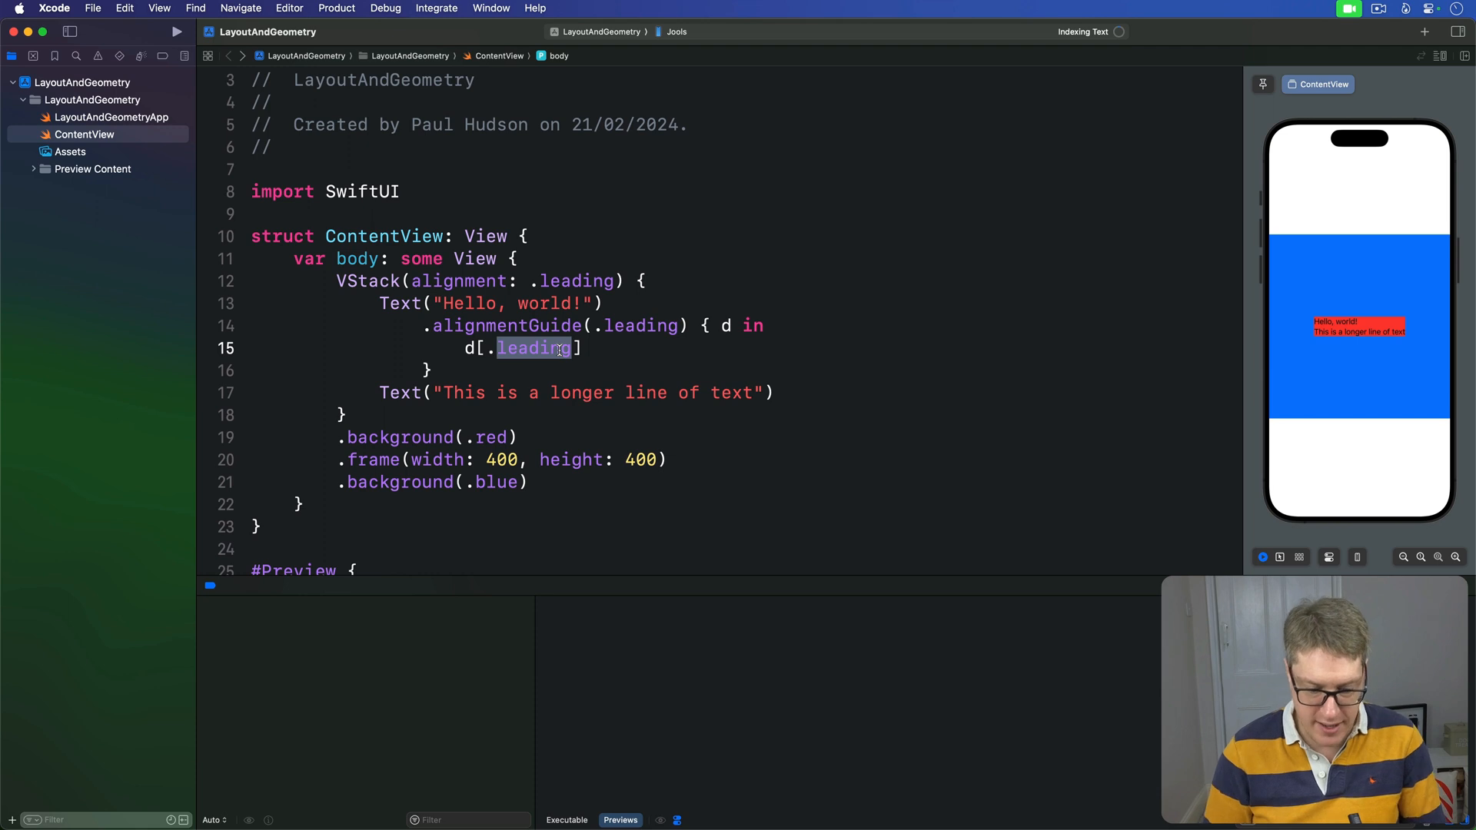
- Return d[.trailing] from the alignment guide so Hello, world! shifts left
text(trailing)
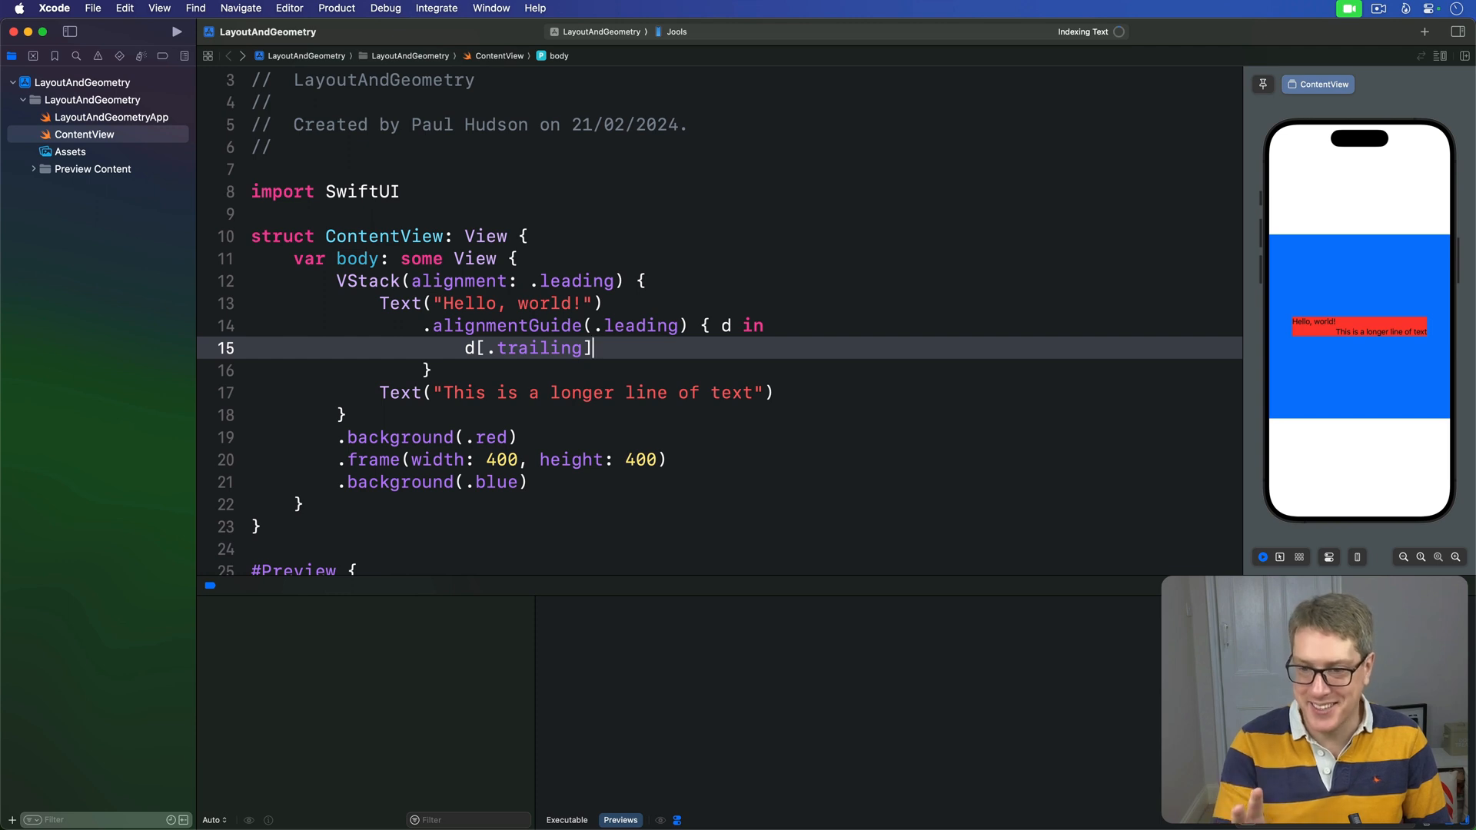
mouse_move(1009, 296)
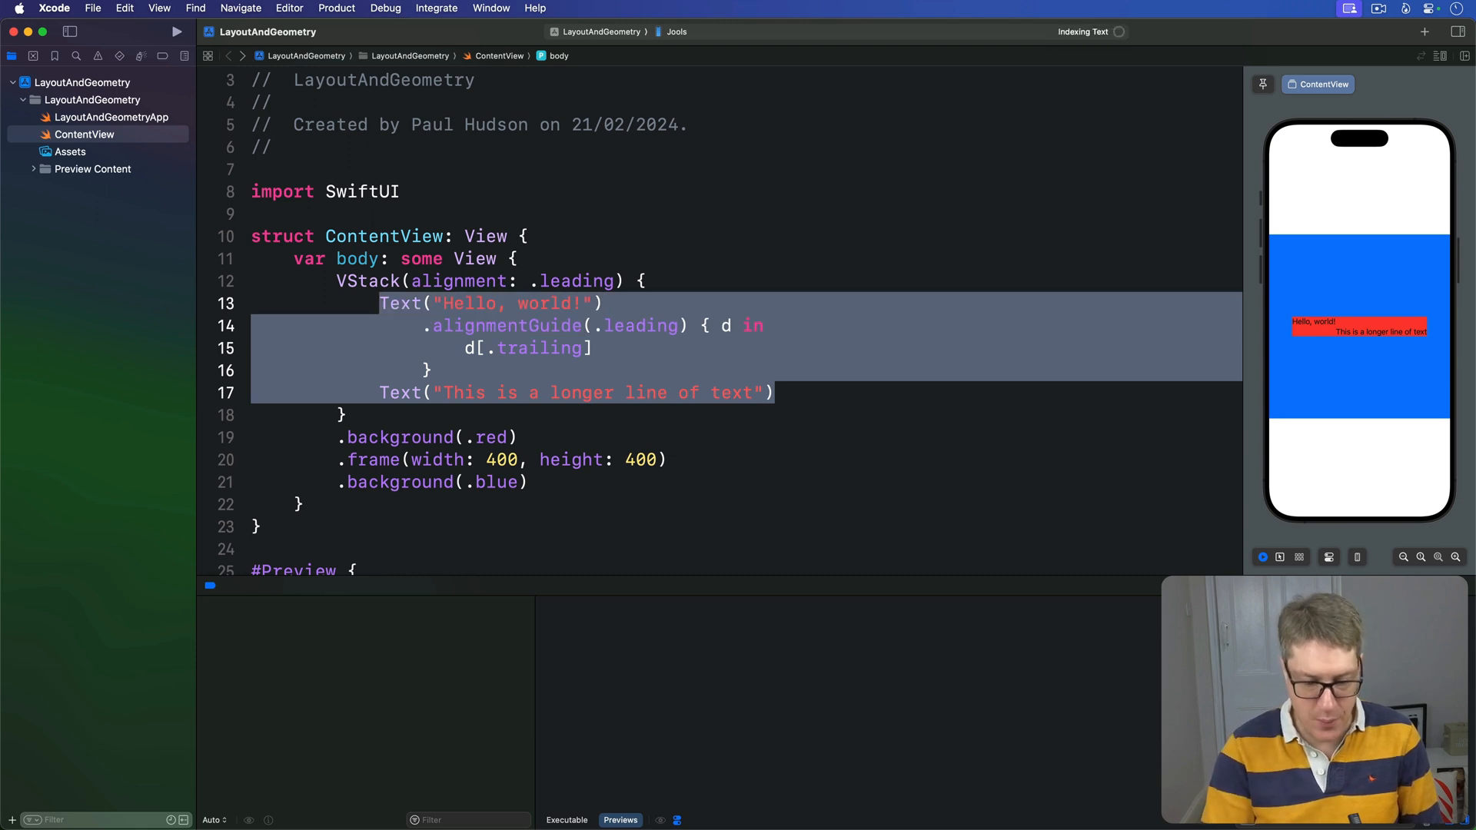
- Write ForEach(0..<10) { position in Text("Number \(position)") } in place of the two texts
text(ForEach(0..<10)
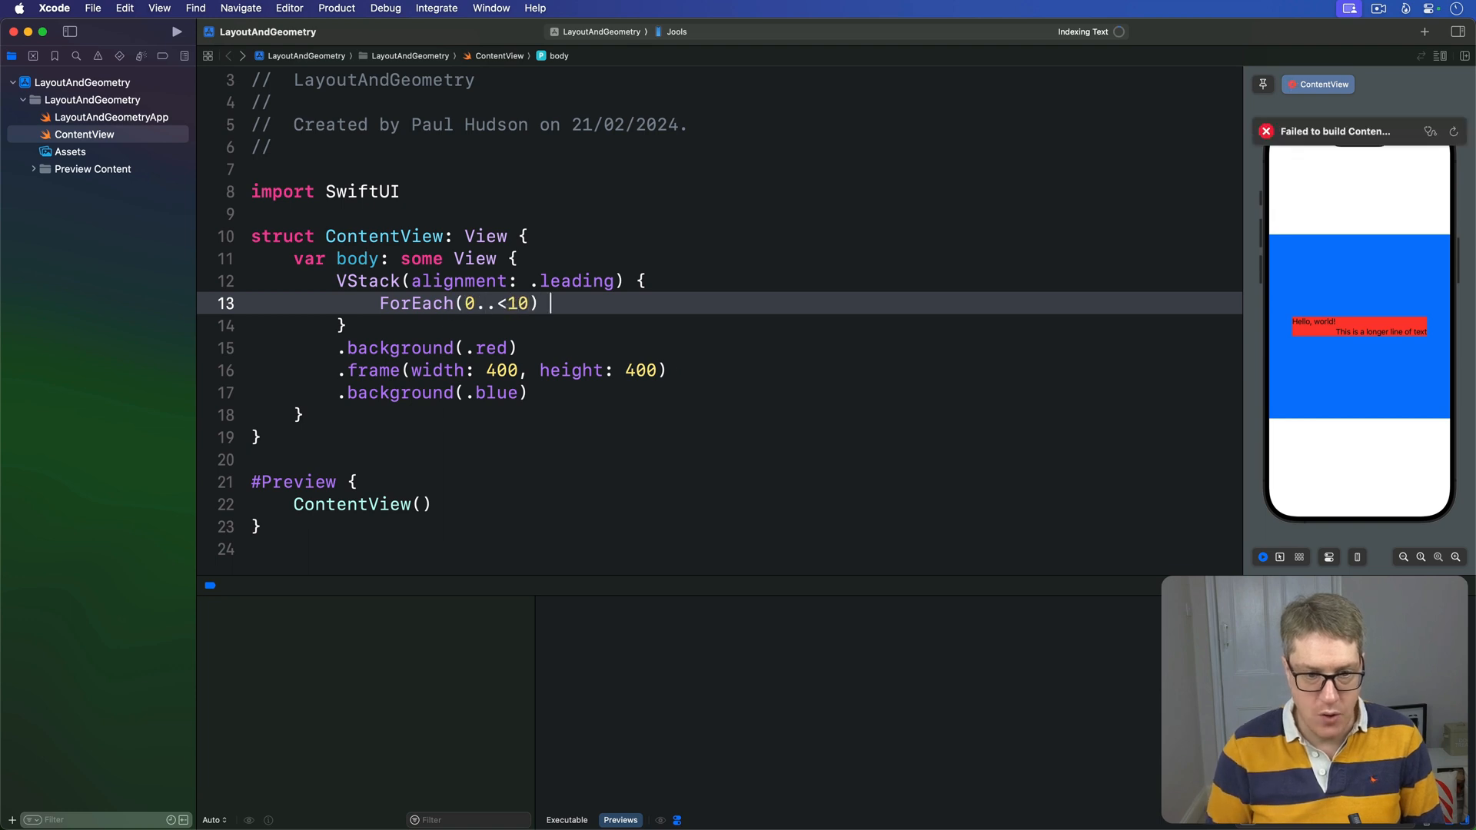
text({ position in)
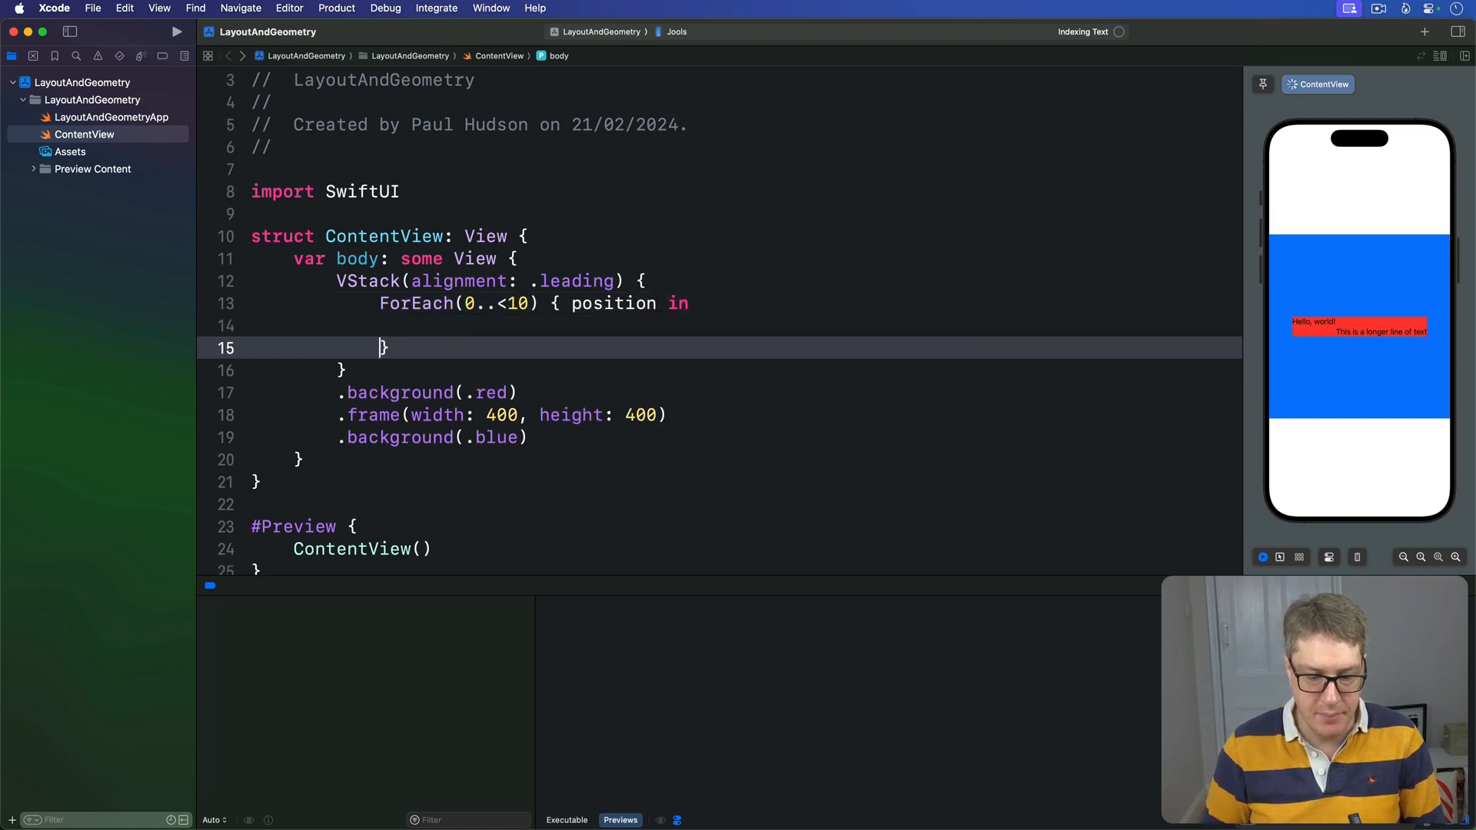
text(Text("Number \)
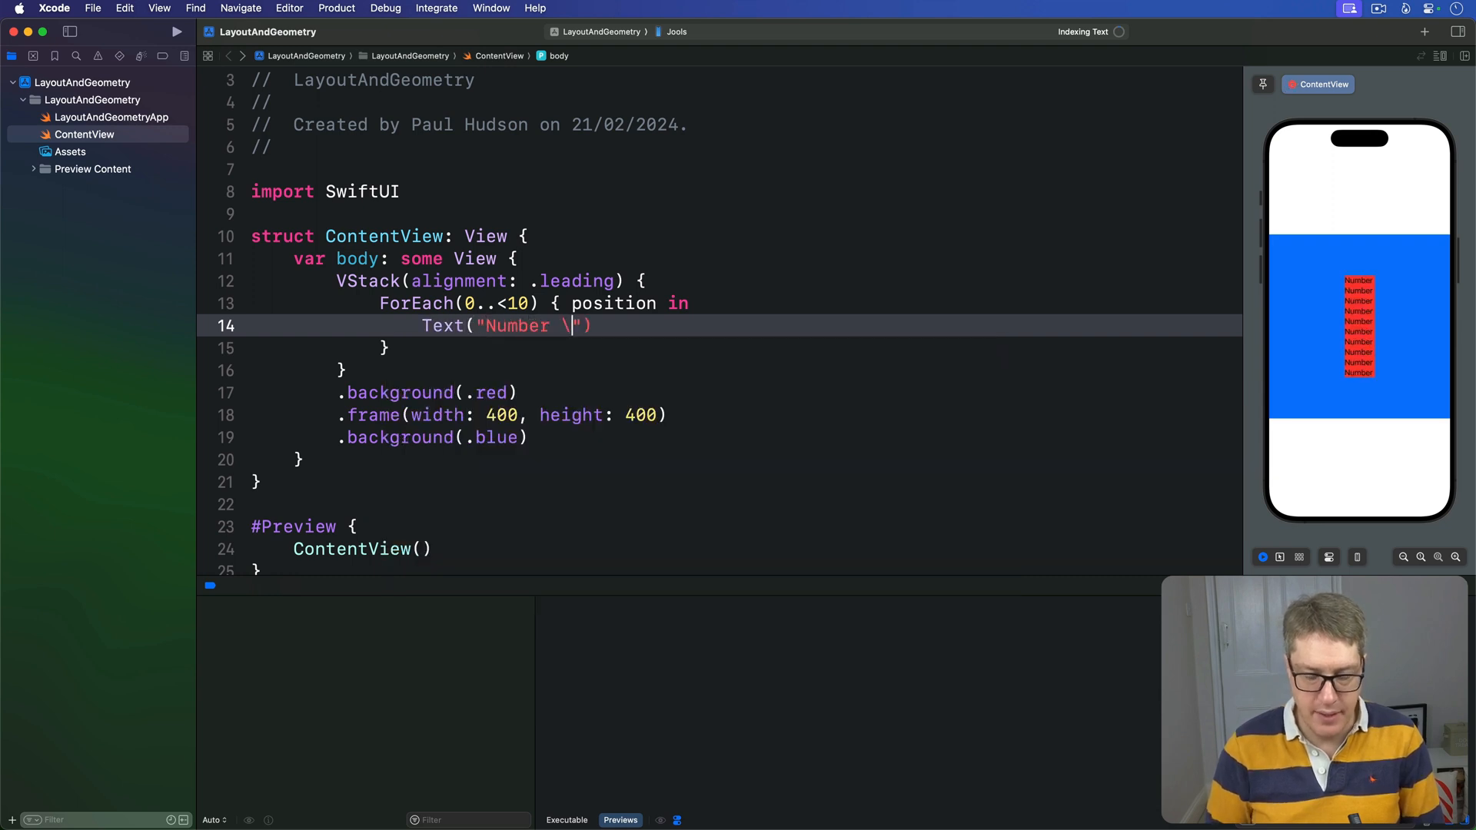
text((position))
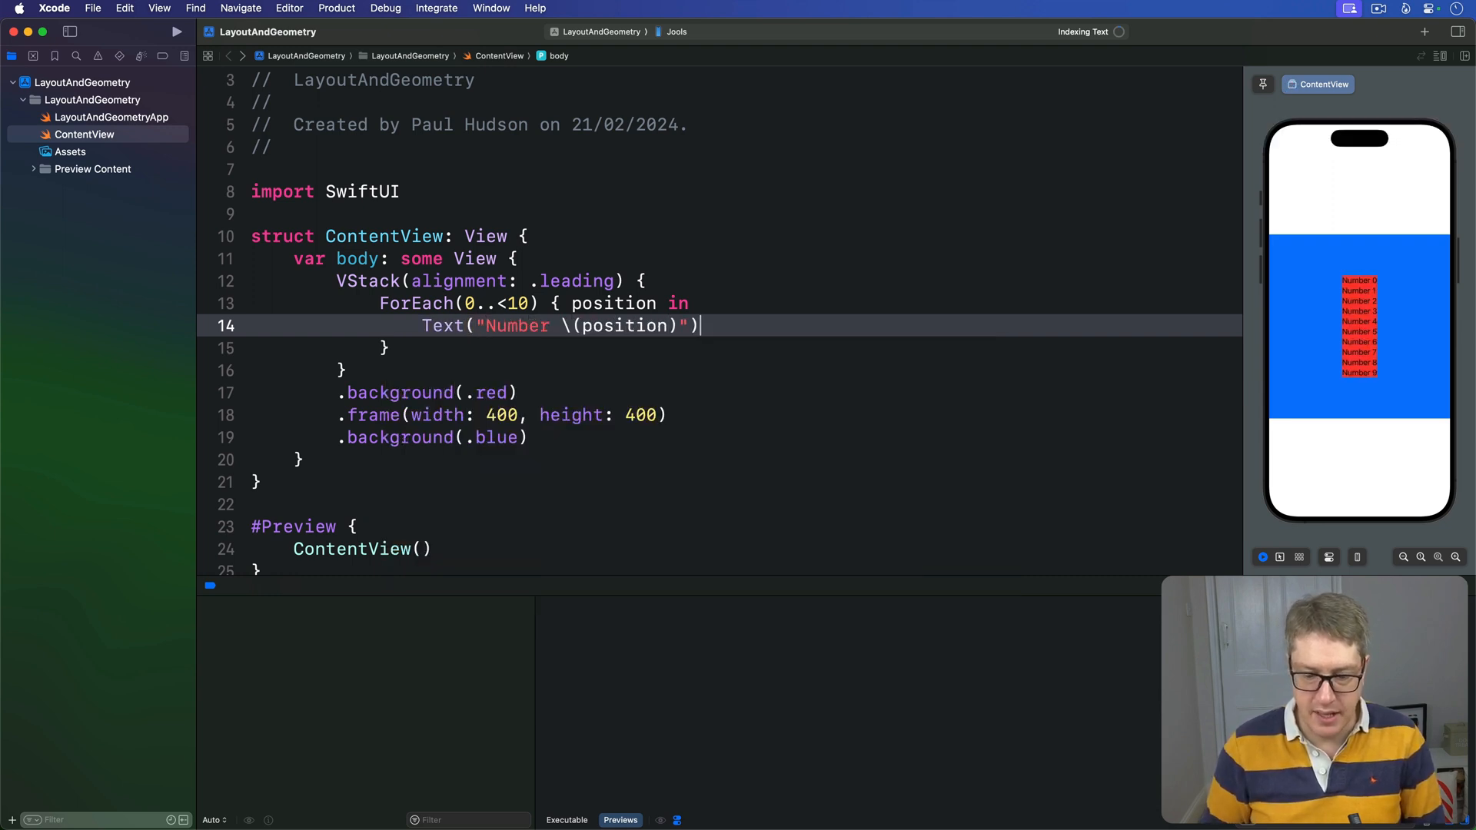
text(,.)
text(Double(positio)
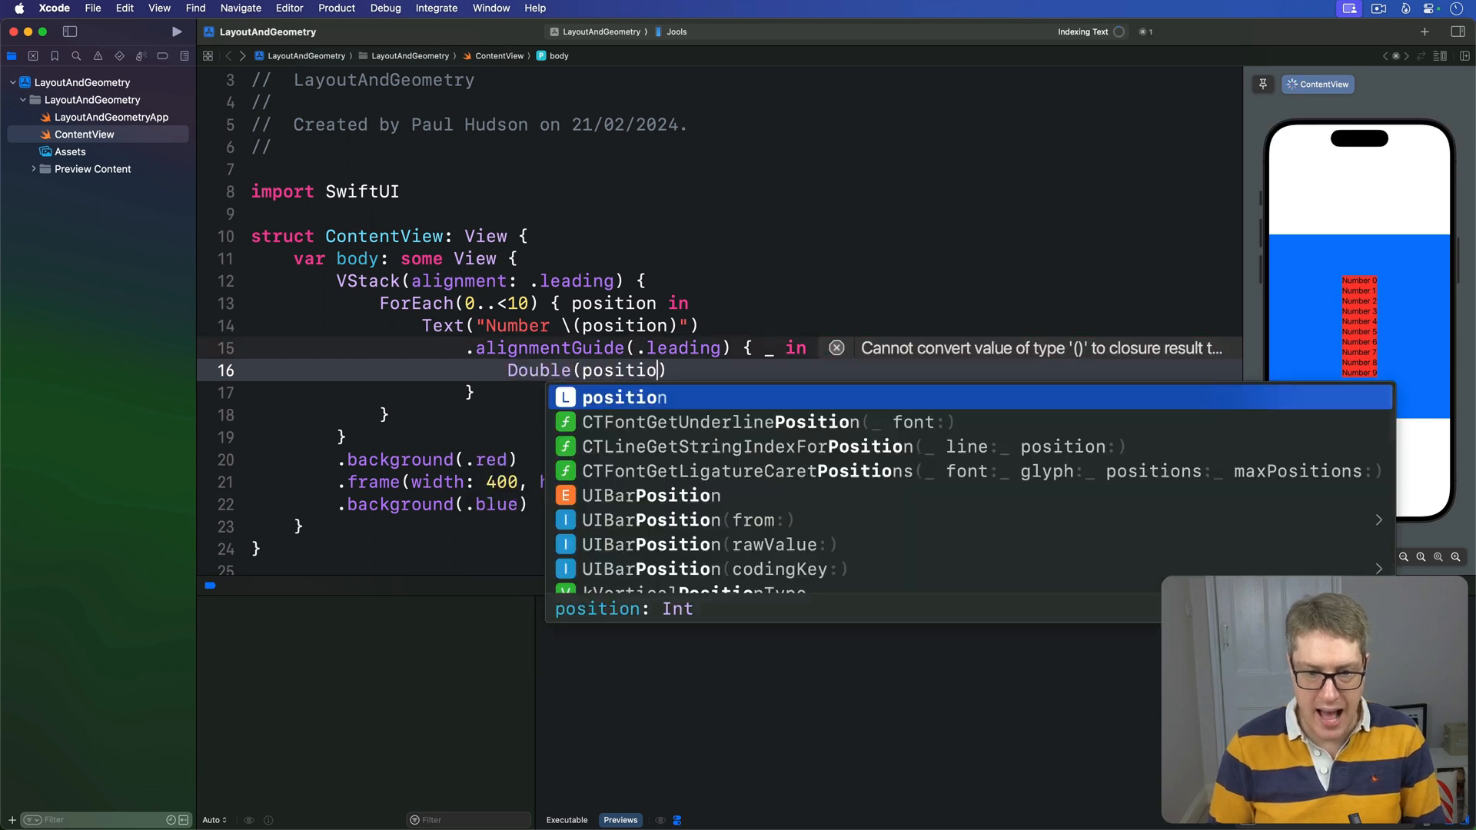
- Make the leading alignment guide return Double(position) * -10
text(* -)
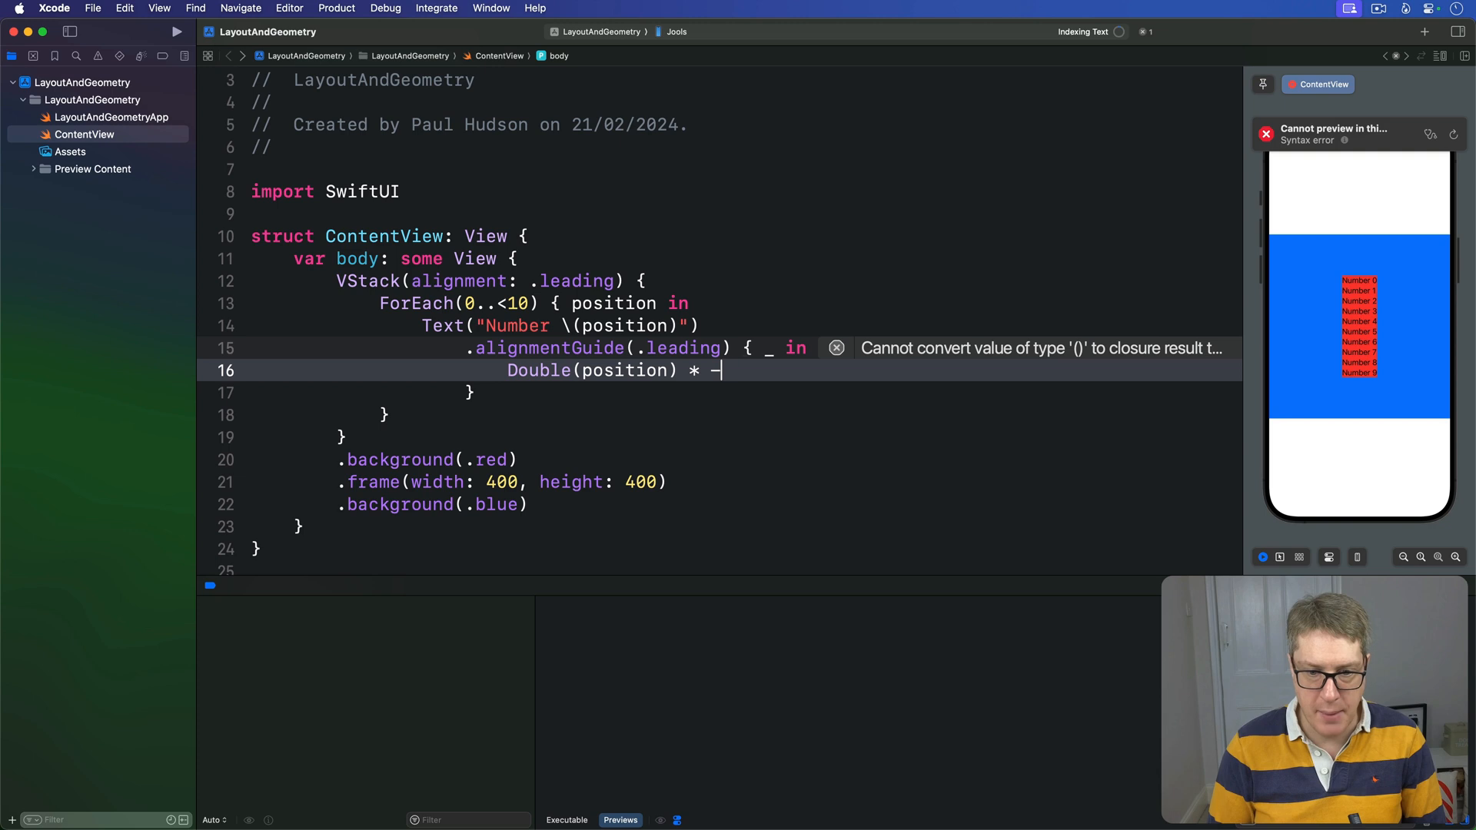
text(10)
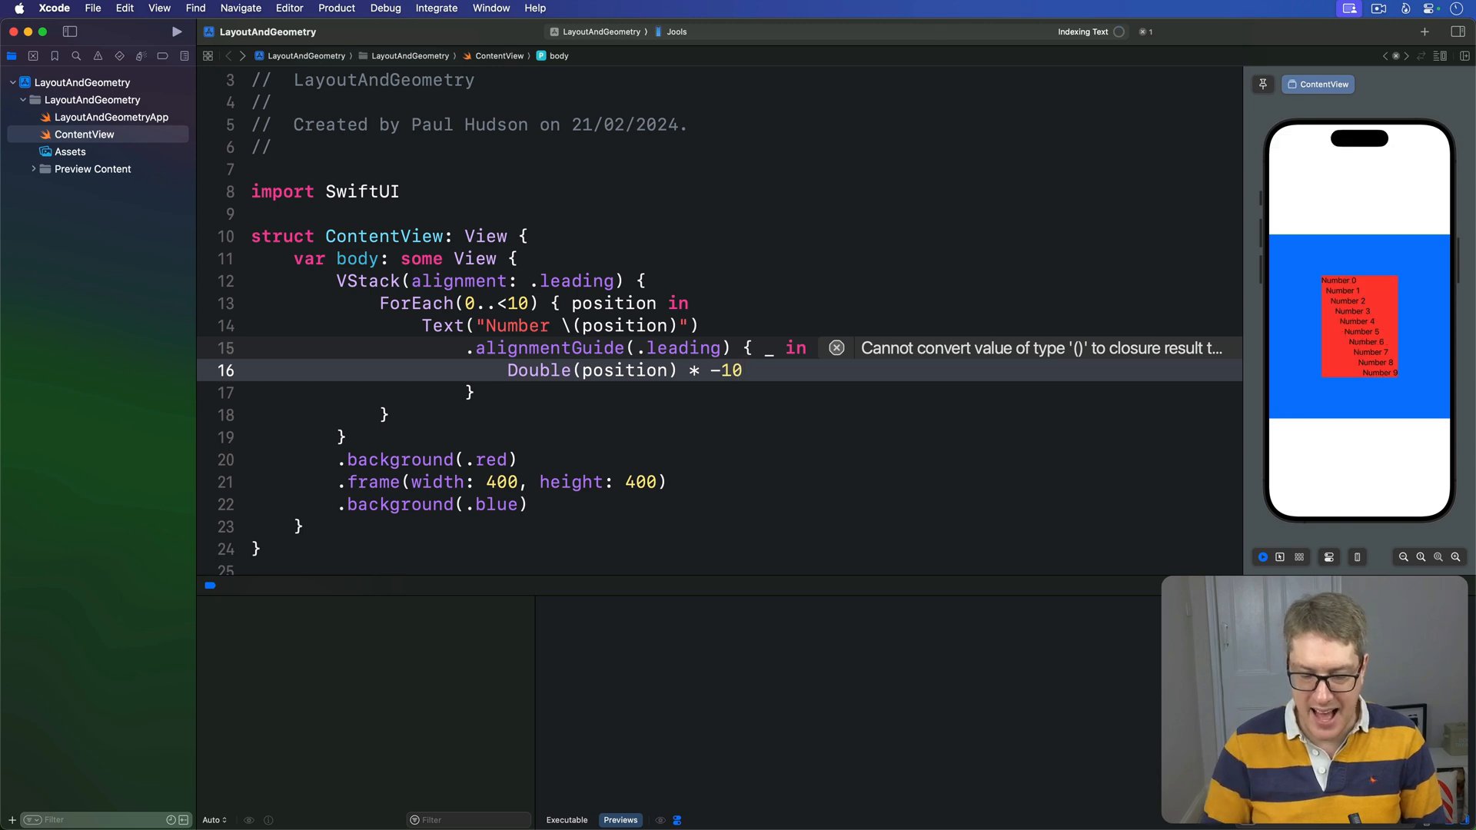